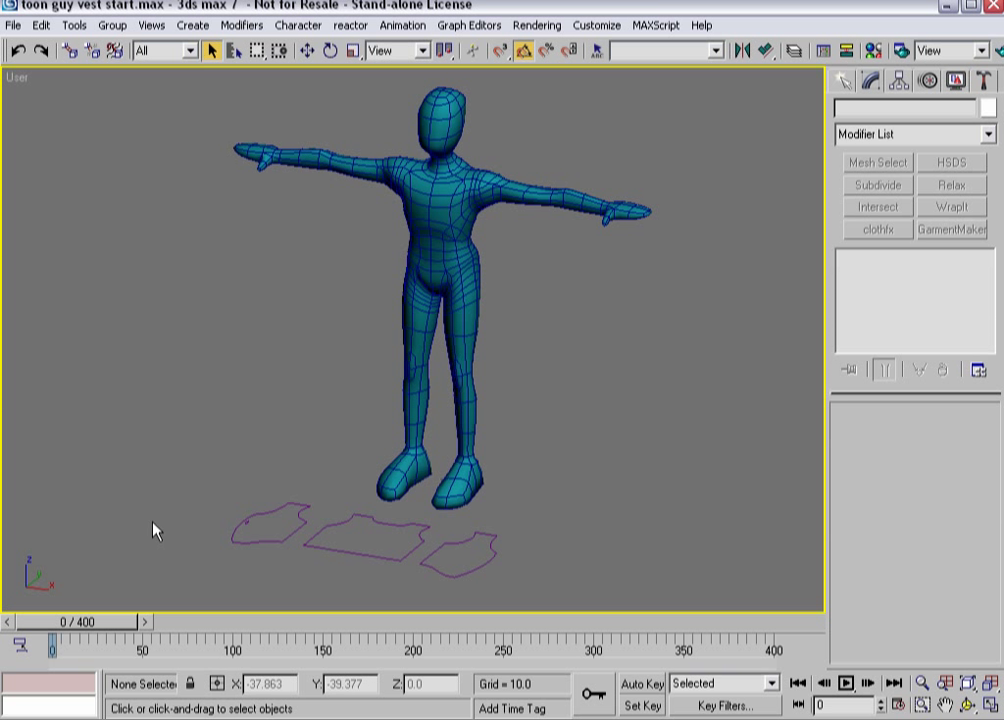
Scrub the timeline back to frame 0 and select the vest pattern splines beneath the man
{"action": "left_click_drag", "start_coordinate": [40, 621], "coordinate": [110, 621]}
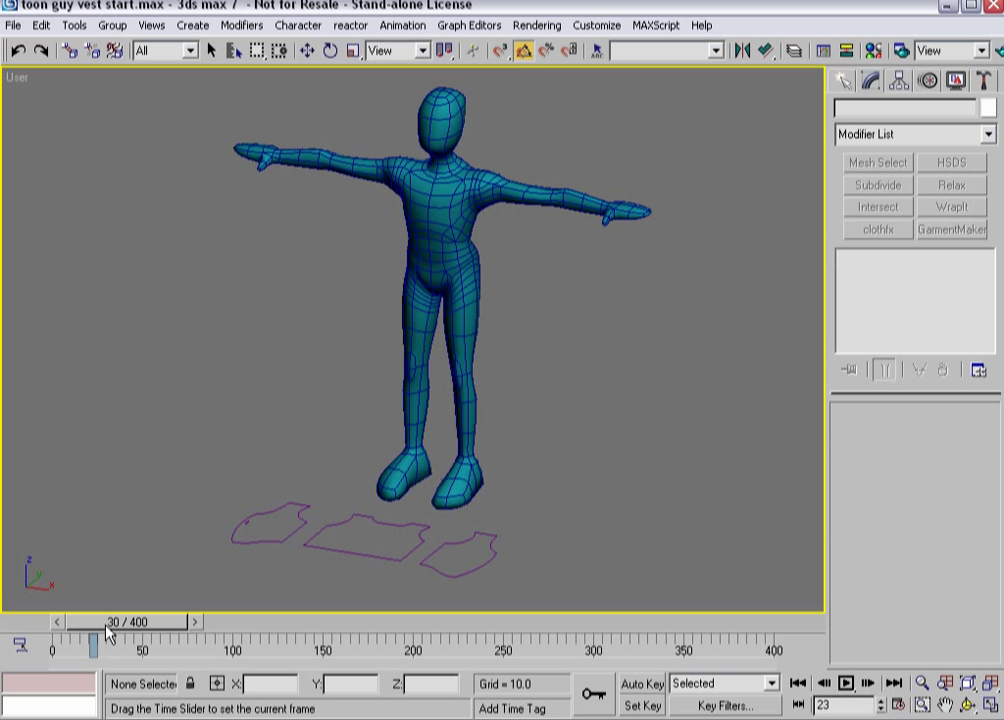
{"action": "left_click_drag", "start_coordinate": [110, 621], "coordinate": [305, 621]}
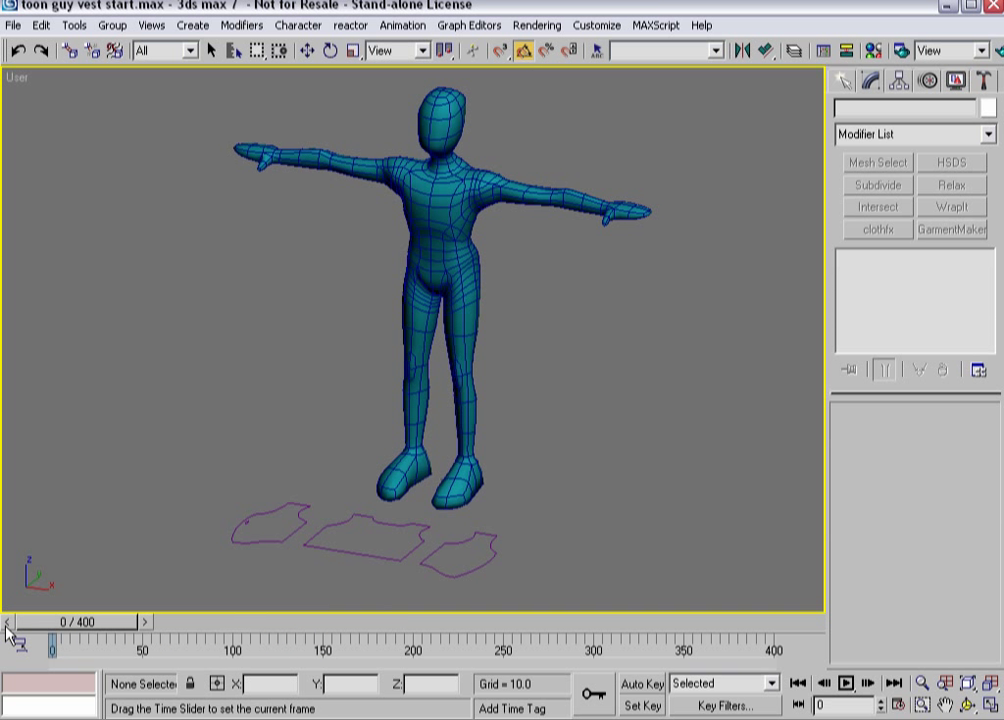
{"action": "left_click", "coordinate": [290, 527]}
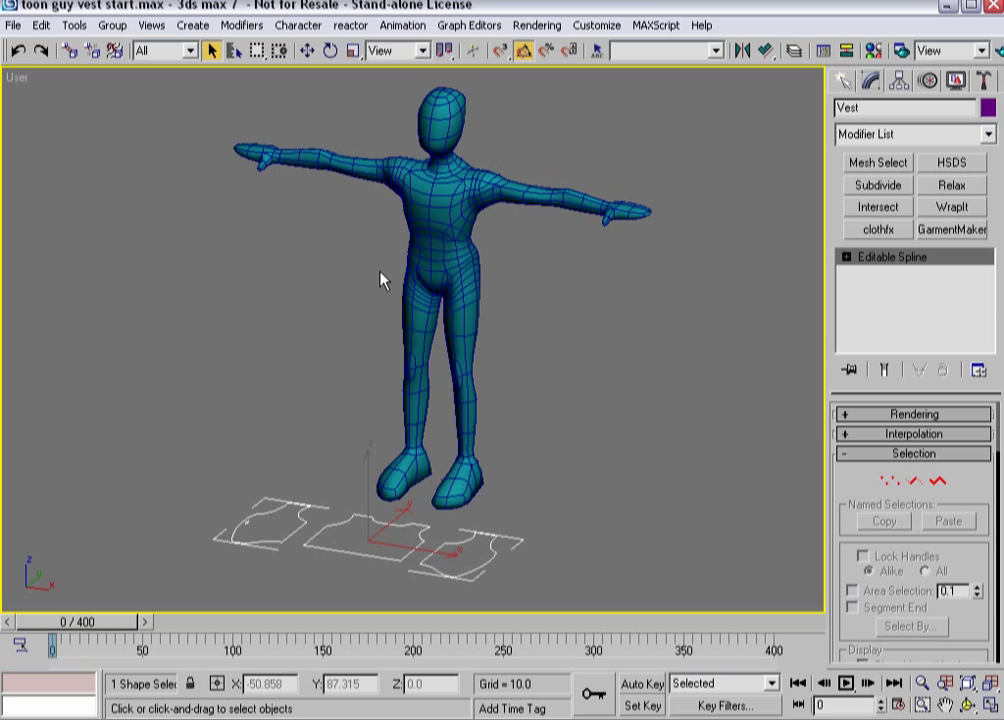
{"action": "mouse_move", "coordinate": [245, 545]}
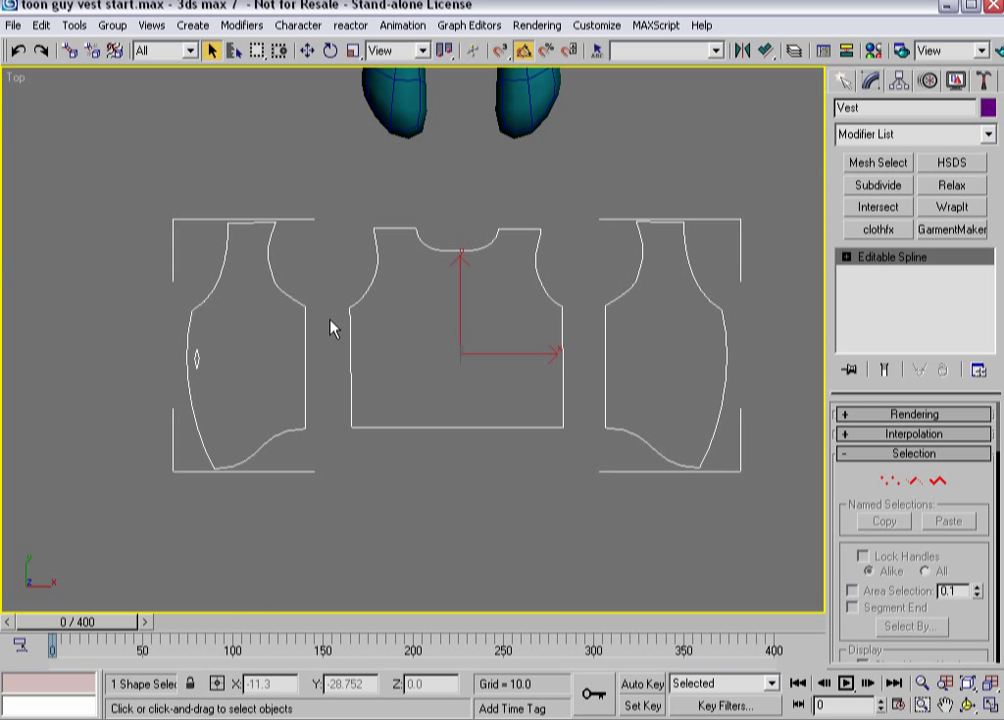
Enter the vest Editable Spline's Vertex sub-object level to expose the panel vertices
{"action": "left_click", "coordinate": [884, 481]}
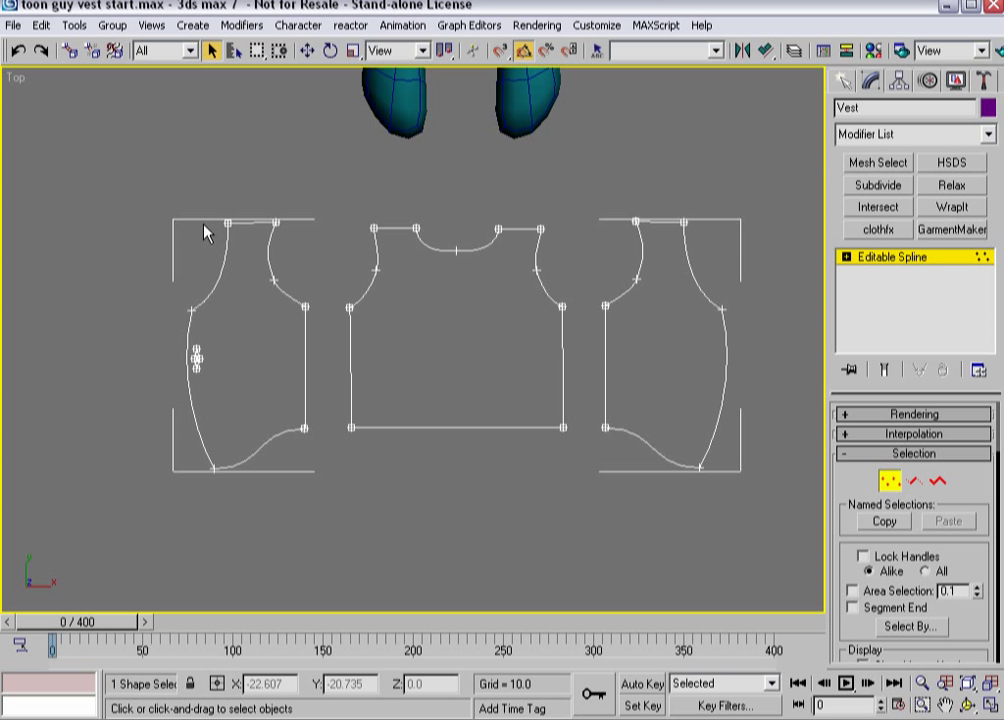
{"action": "mouse_move", "coordinate": [200, 400]}
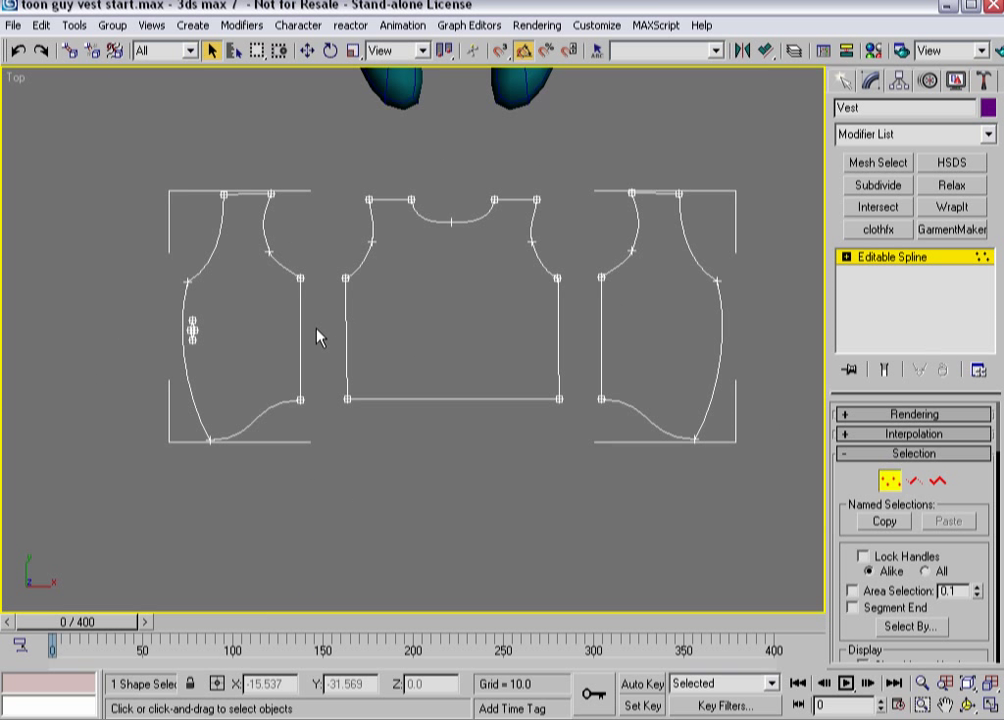
{"action": "left_click", "coordinate": [889, 257]}
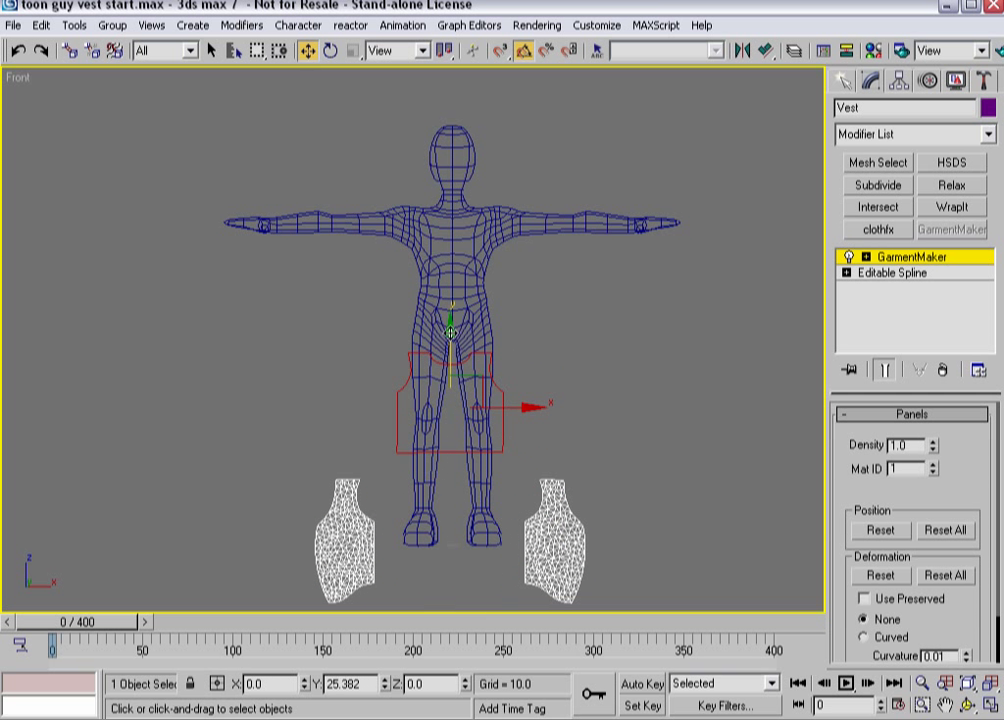
Lift the back vest panel to chest height and slide it behind the man's torso
{"action": "left_click_drag", "start_coordinate": [452, 403], "coordinate": [452, 250]}
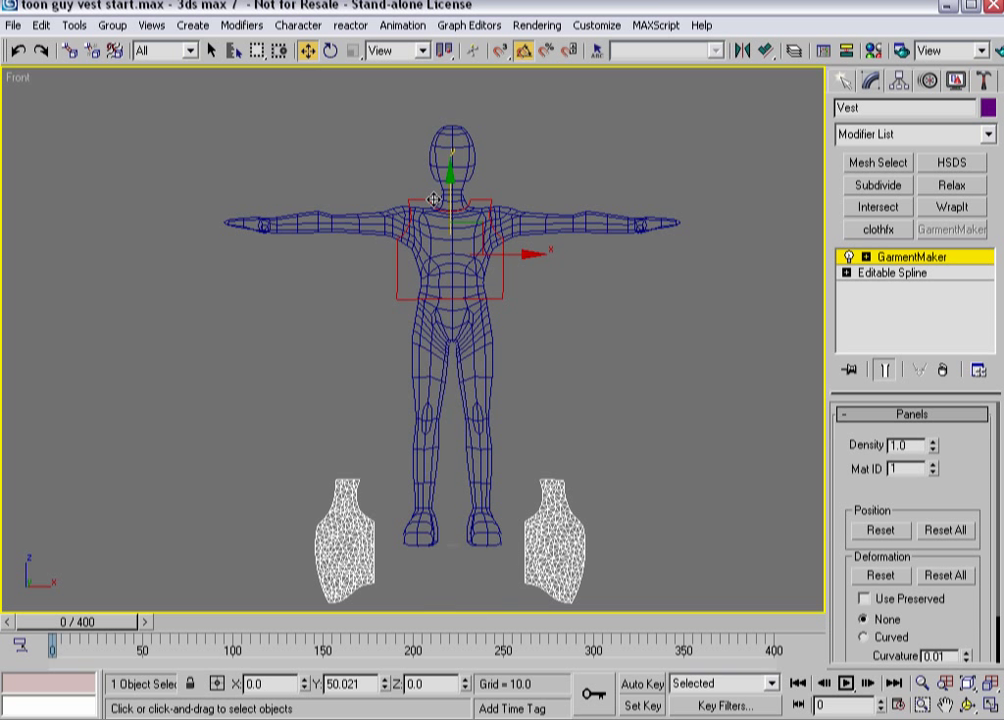
{"action": "left_click_drag", "start_coordinate": [430, 198], "coordinate": [500, 258]}
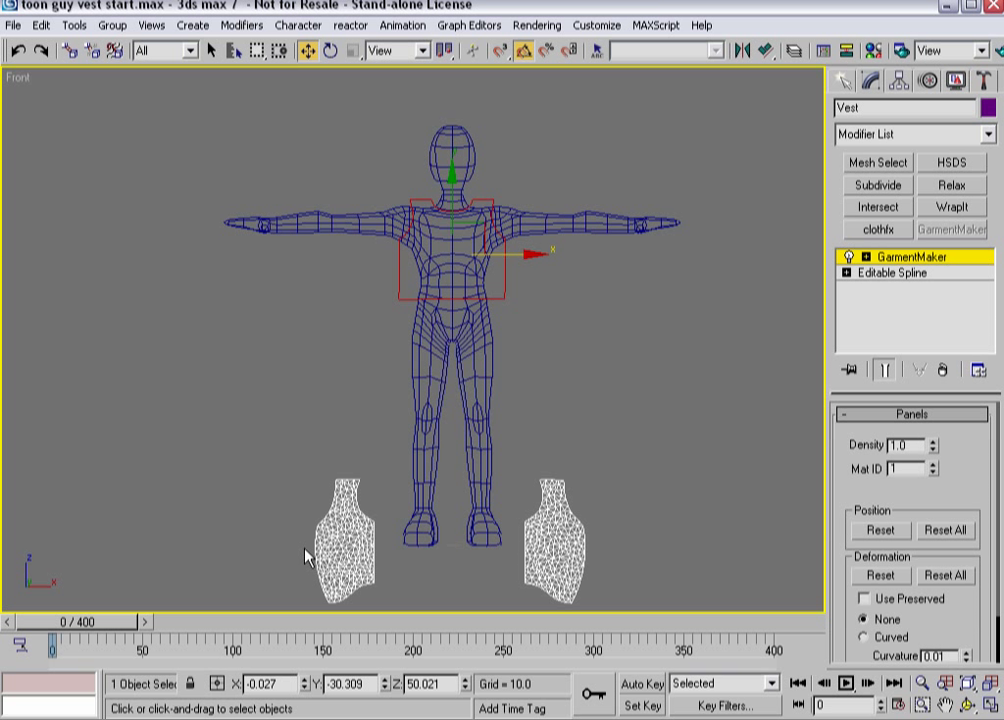
{"action": "left_click", "coordinate": [345, 545]}
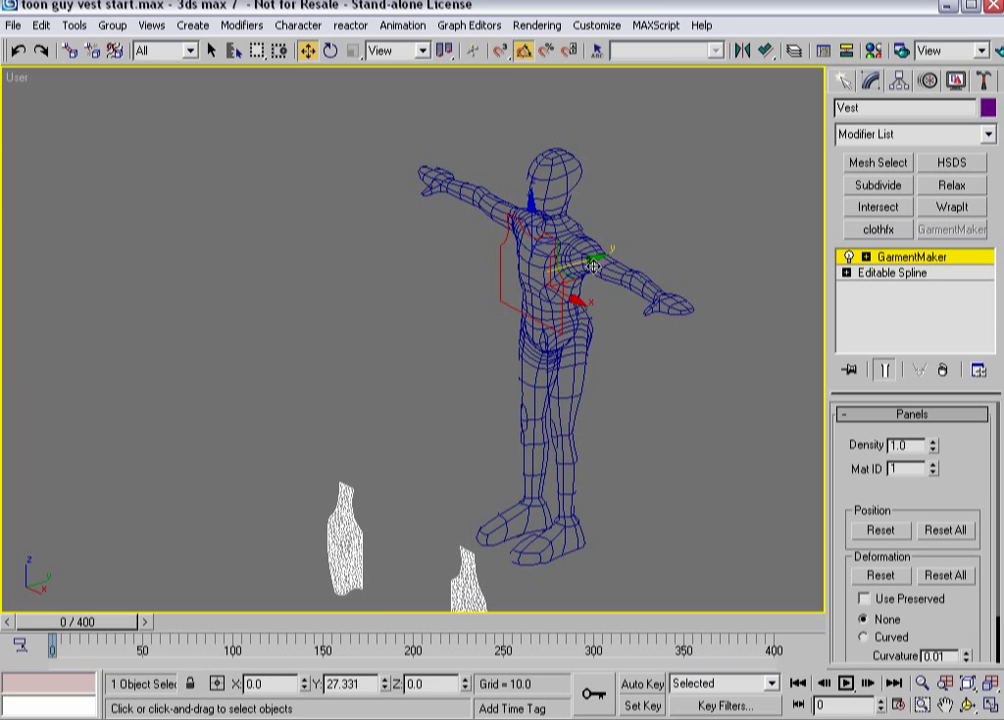
{"action": "left_click_drag", "start_coordinate": [550, 300], "coordinate": [525, 340]}
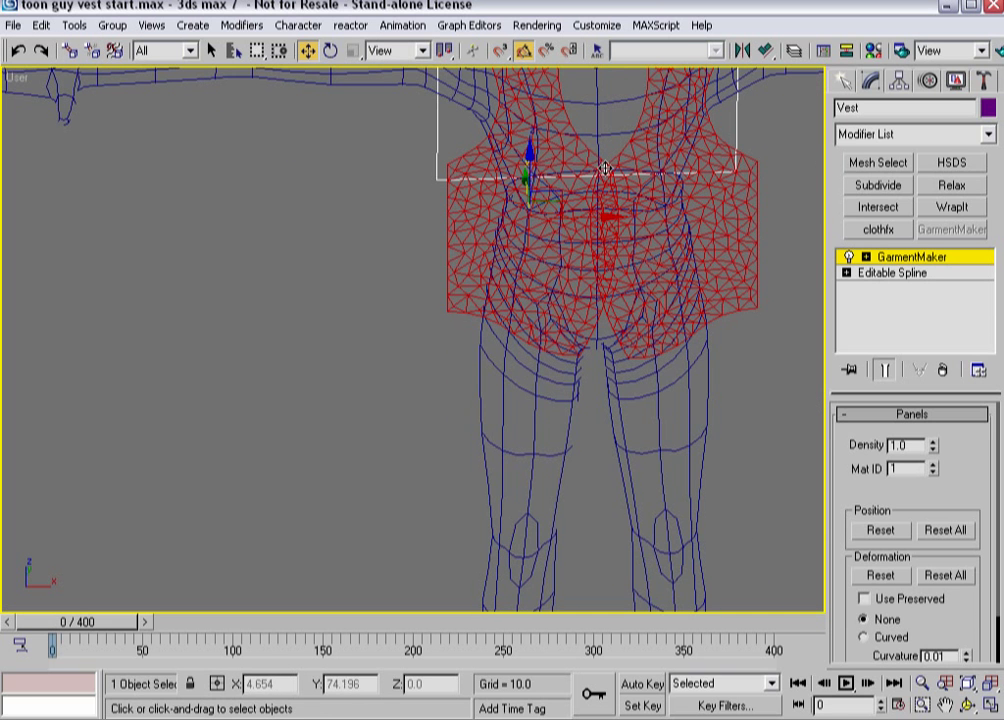
{"action": "mouse_move", "coordinate": [603, 333]}
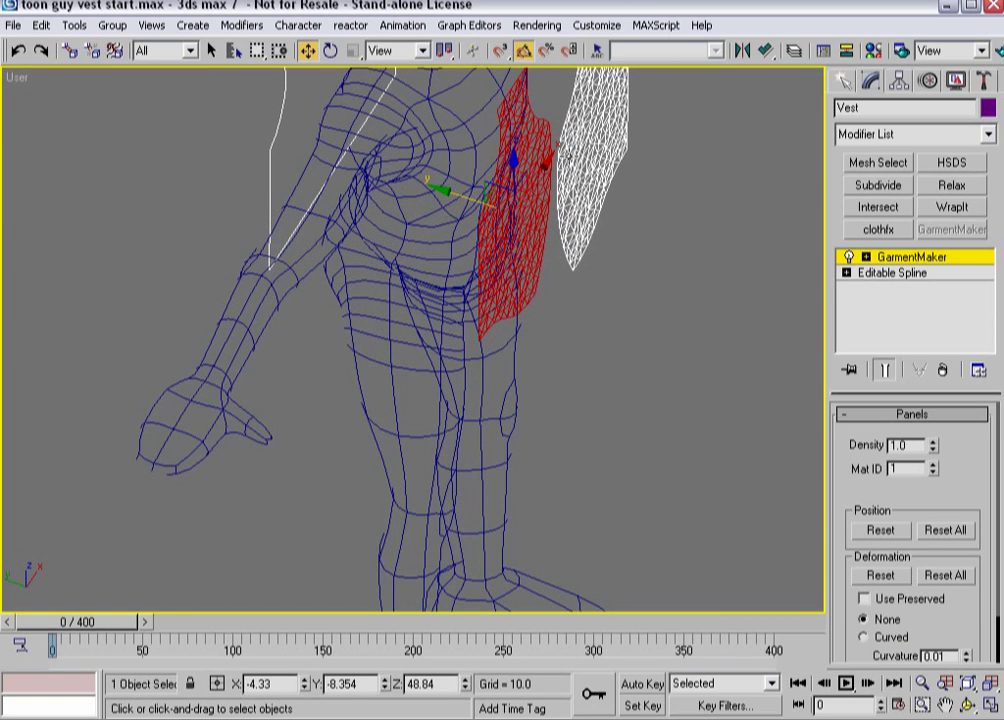
{"action": "mouse_move", "coordinate": [530, 265]}
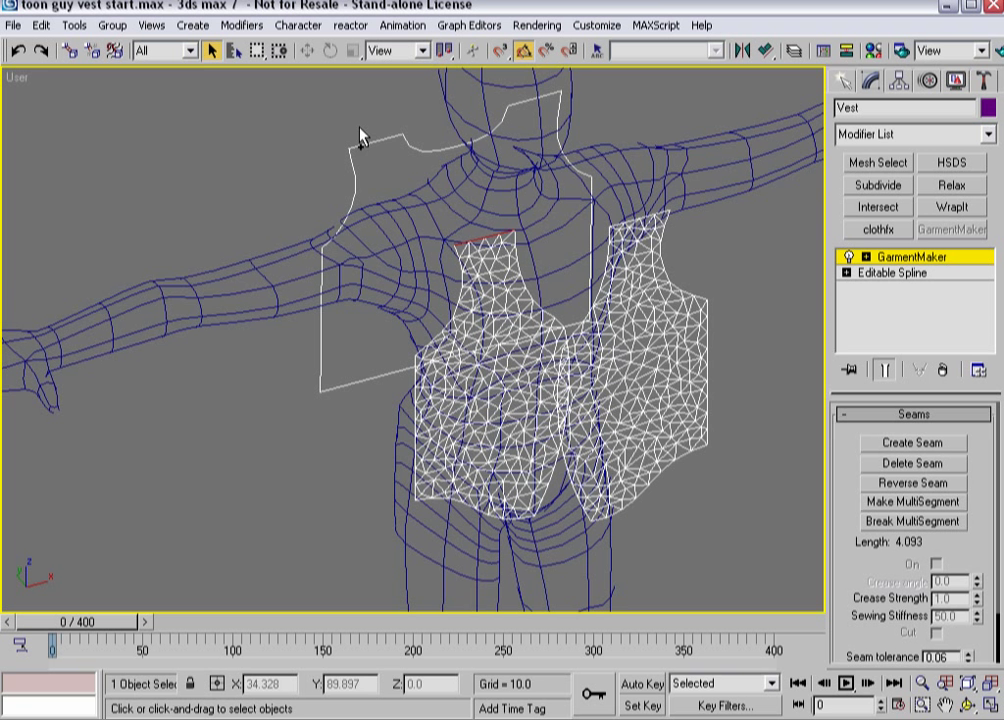
Seam both shoulders and one side, raising Seam tolerance to 0.18 for mismatched edges
{"action": "left_click", "coordinate": [910, 443]}
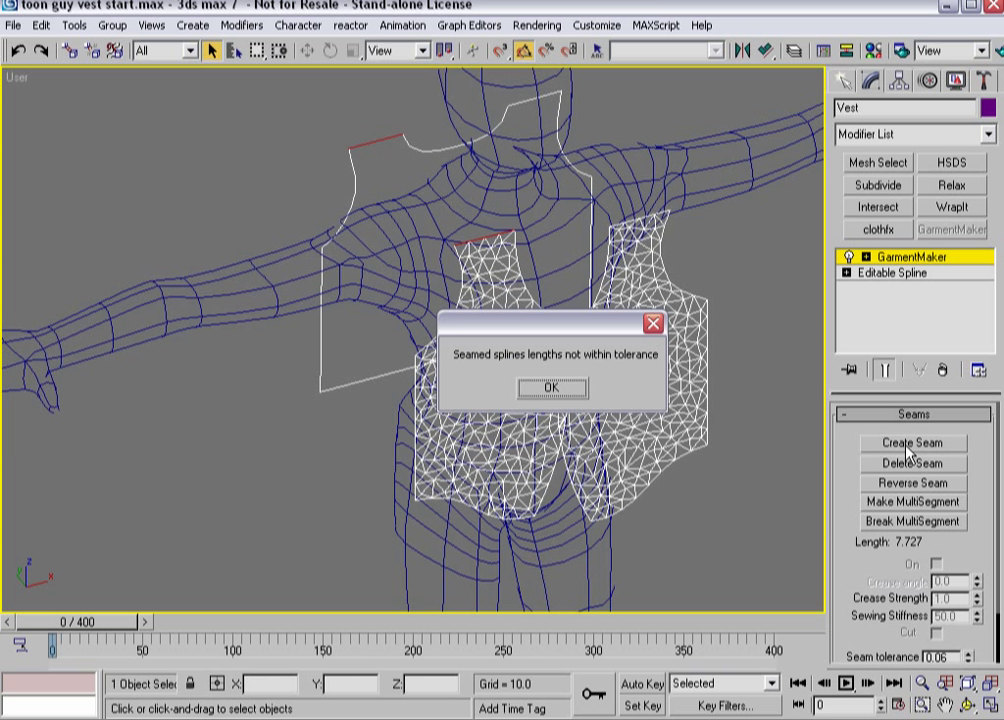
{"action": "left_click", "coordinate": [549, 387]}
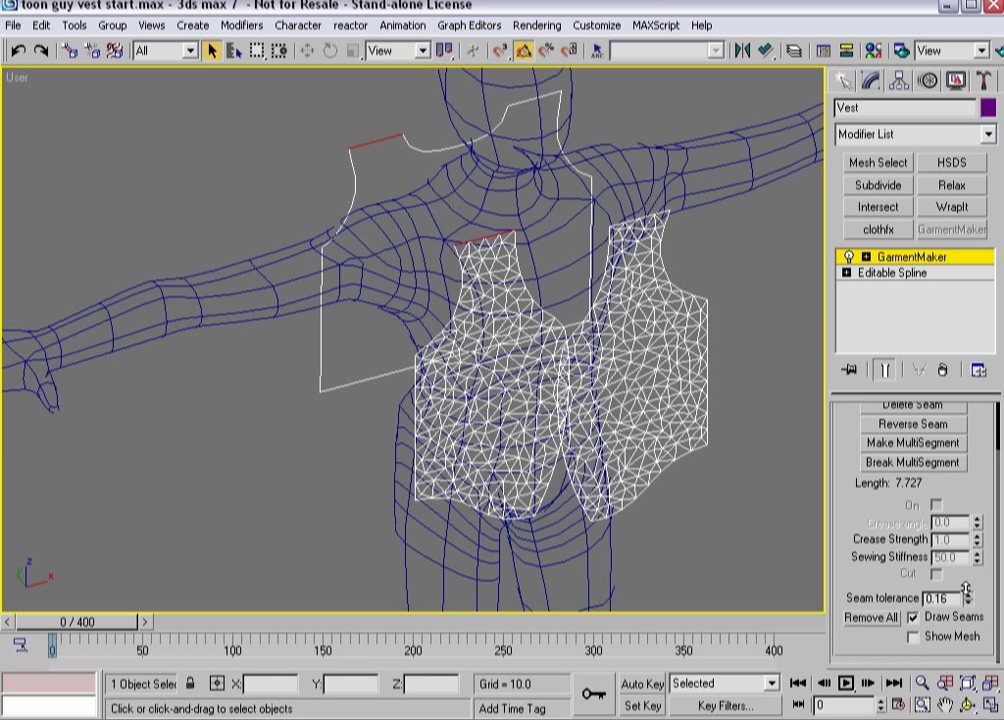
{"action": "left_click", "coordinate": [911, 441]}
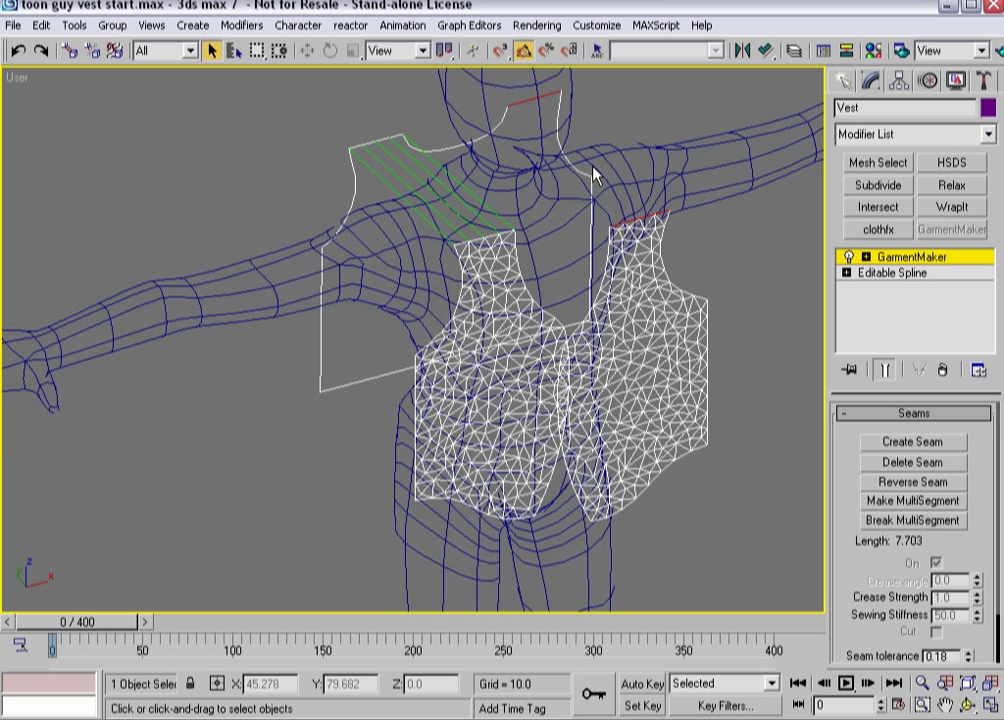
{"action": "left_click", "coordinate": [911, 442]}
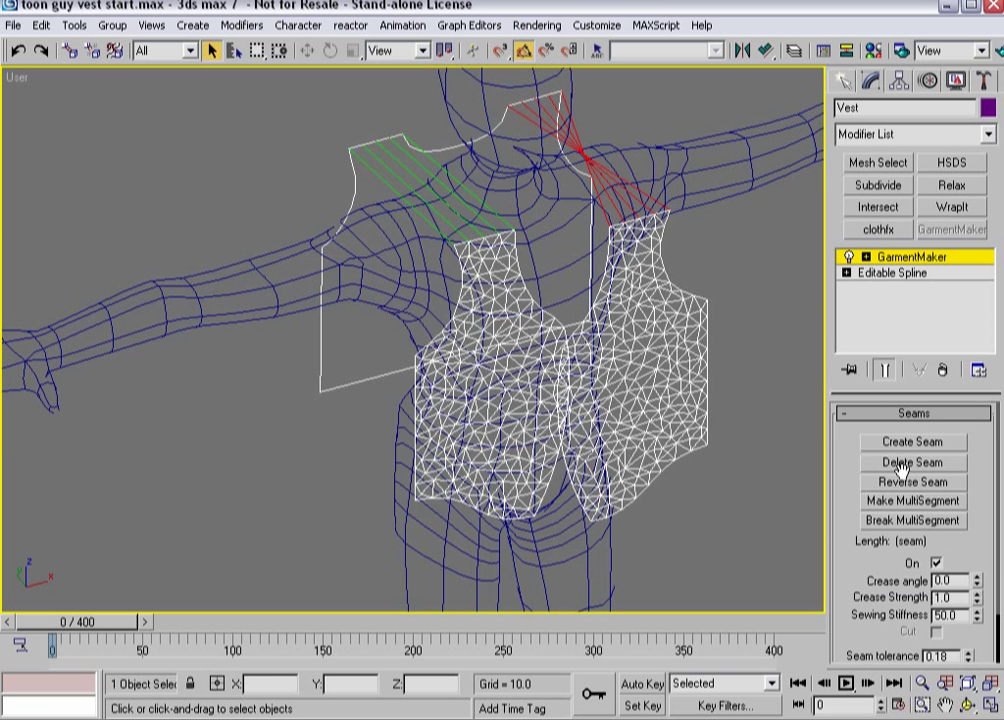
{"action": "left_click", "coordinate": [911, 462]}
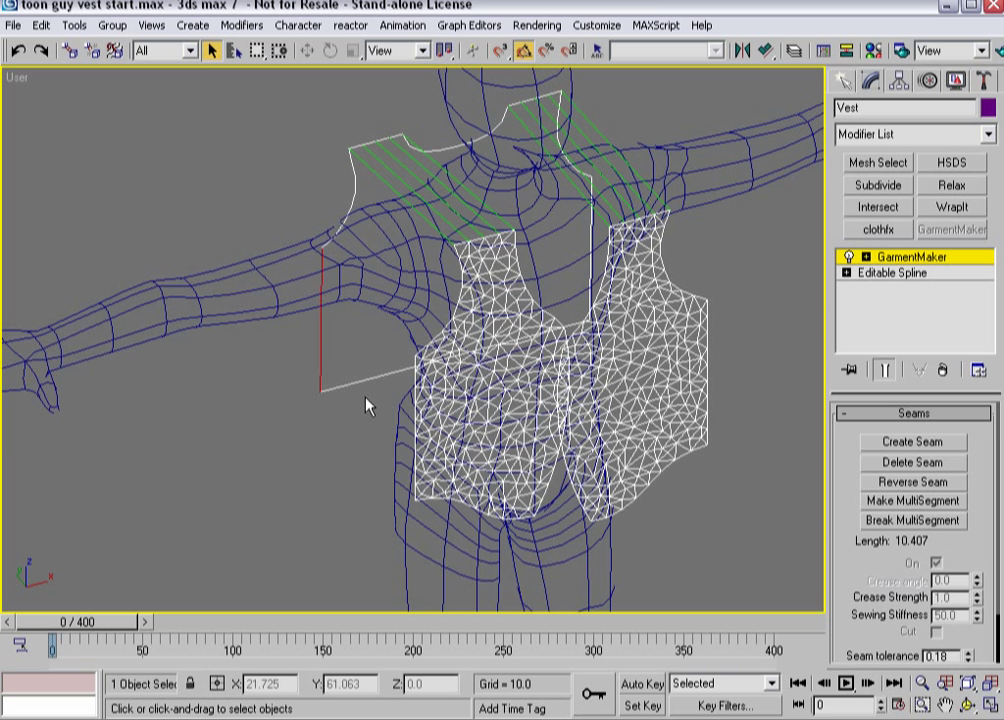
{"action": "left_click", "coordinate": [911, 441]}
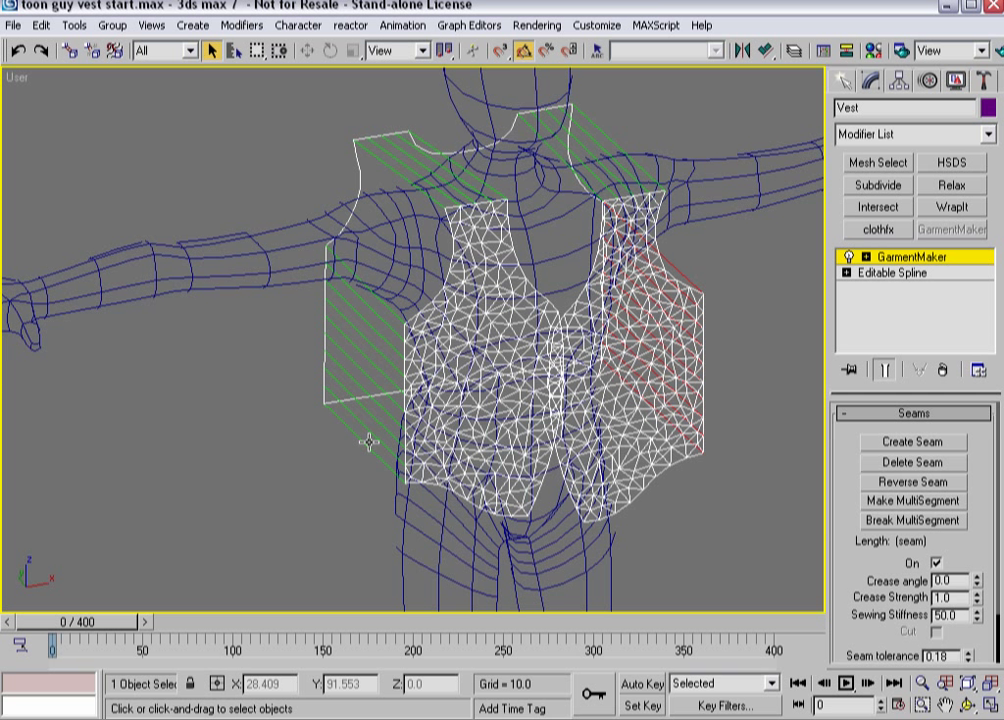
{"action": "mouse_move", "coordinate": [455, 328]}
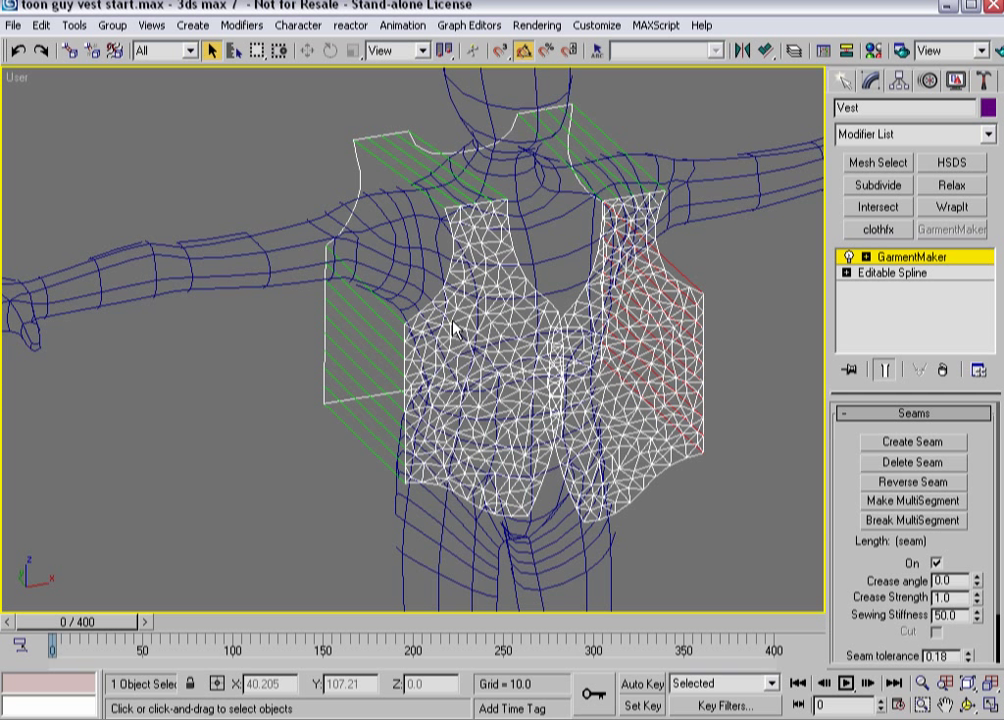
{"action": "mouse_move", "coordinate": [550, 437]}
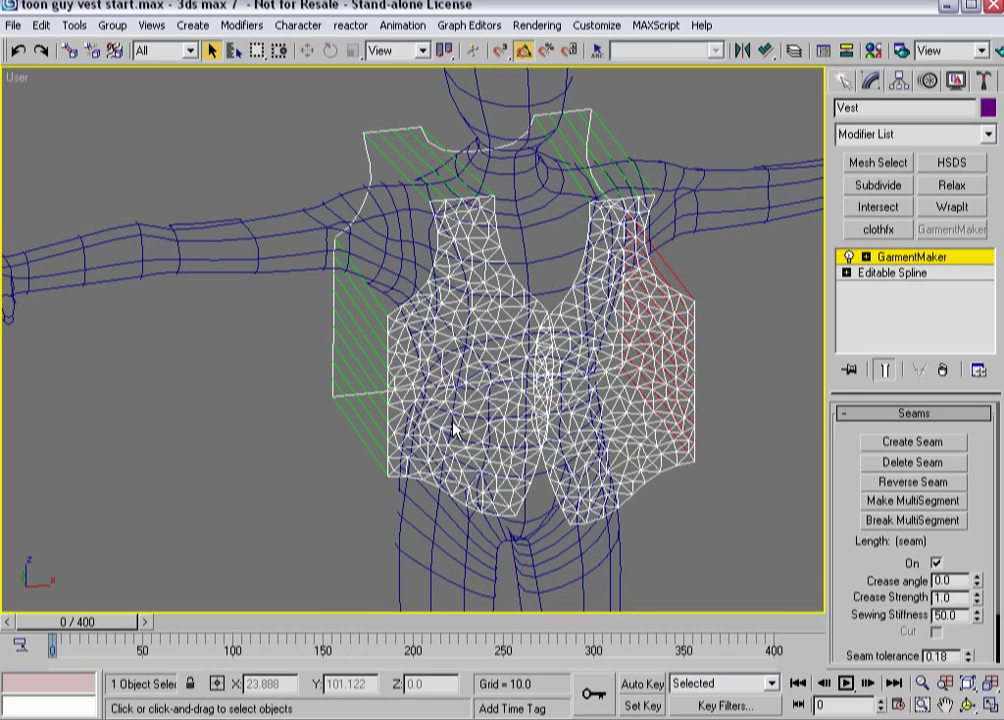
{"action": "mouse_move", "coordinate": [723, 420]}
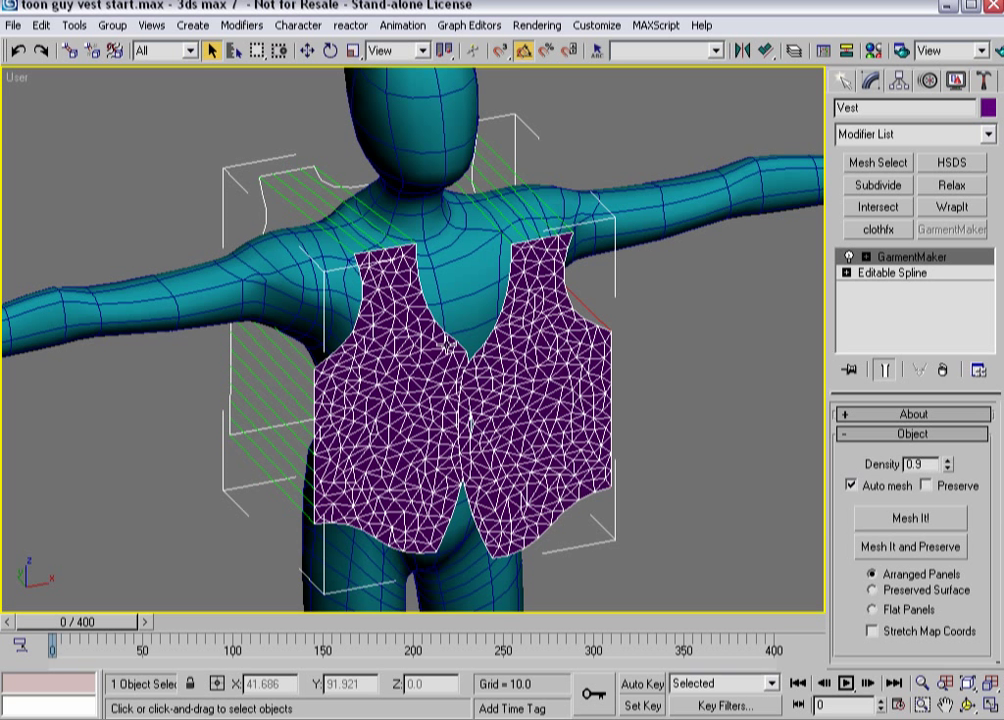
Save the stitched vest scene as a new file, toon guy vest placed.max
{"action": "left_click", "coordinate": [13, 25]}
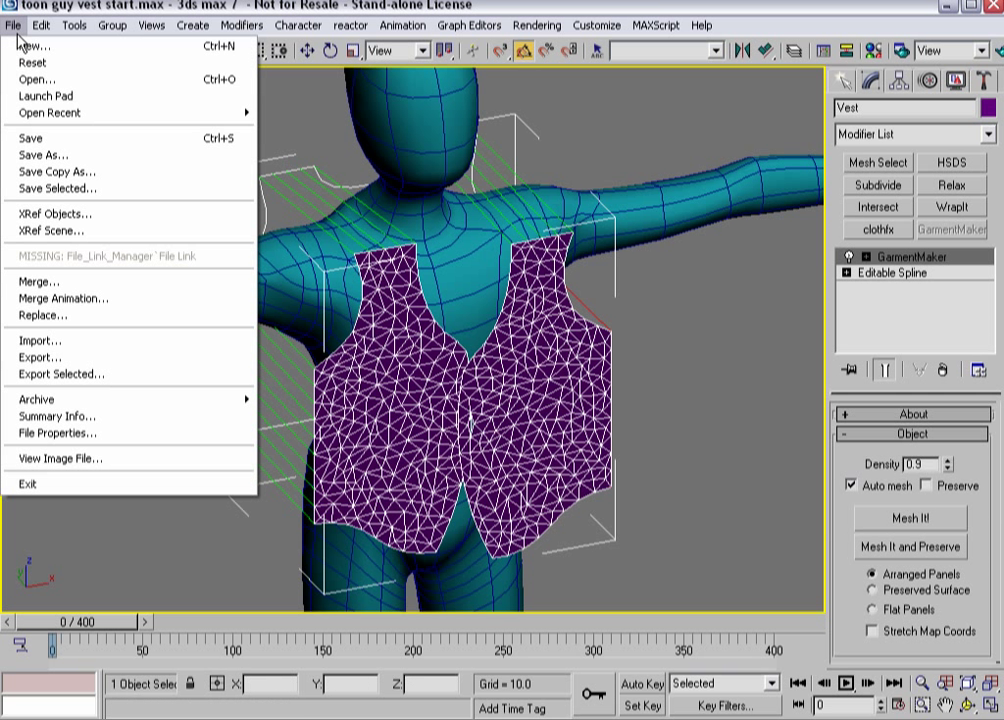
{"action": "mouse_move", "coordinate": [44, 155]}
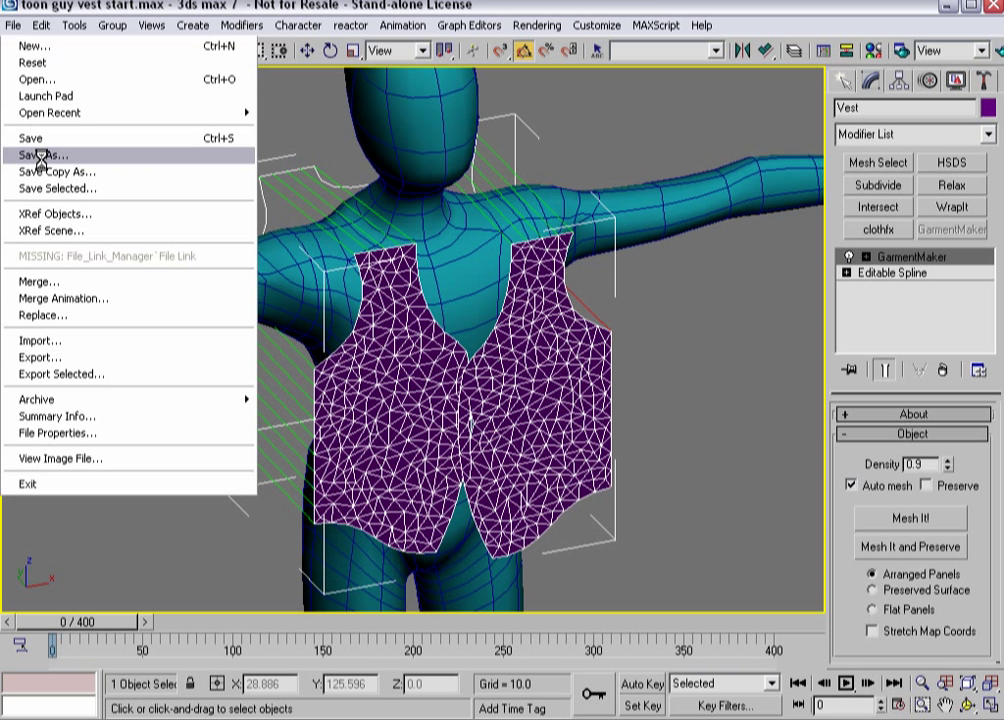
{"action": "left_click", "coordinate": [42, 155]}
{"action": "type", "text": "toon guy vest placed.max"}
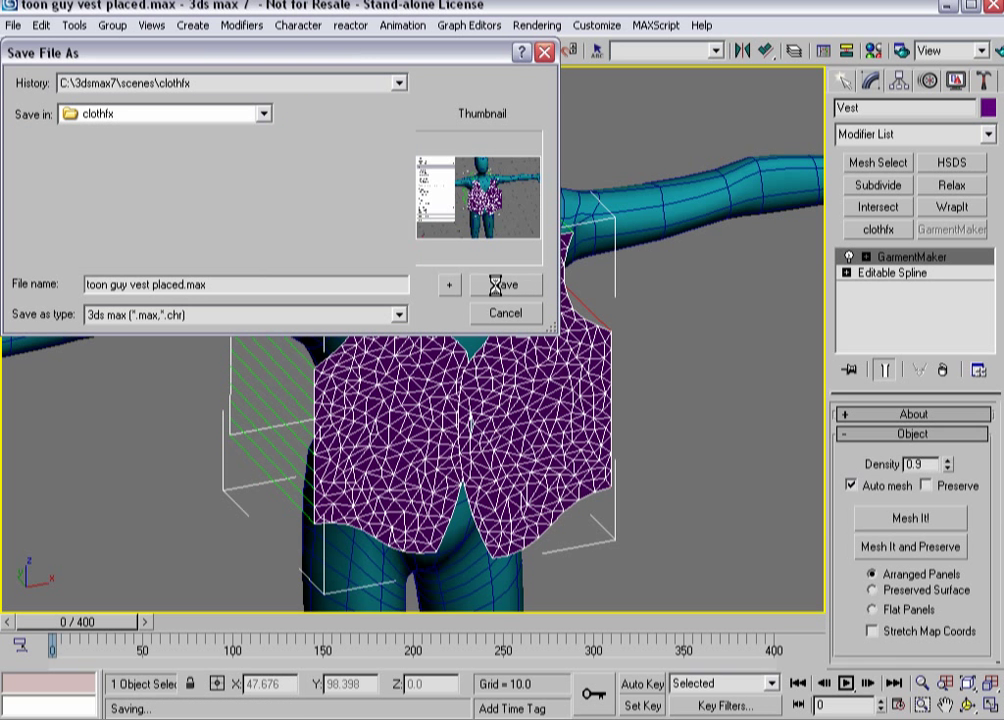
{"action": "left_click", "coordinate": [506, 284]}
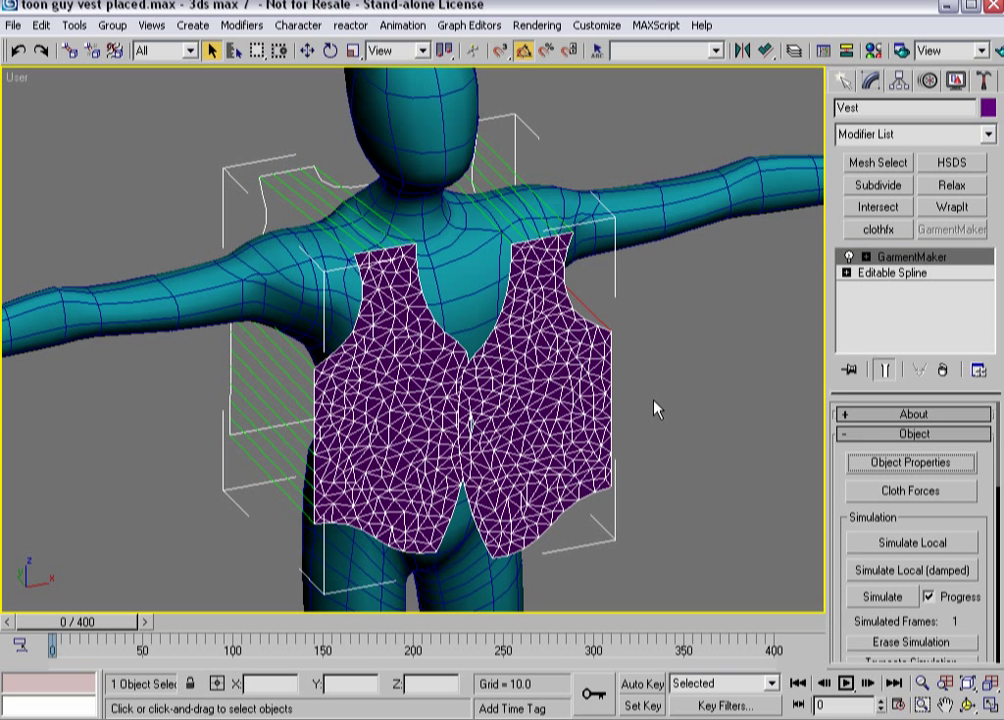
Make Vest Default-preset cloth and GenericMan a collision object (depth 1.5, offset 0.4)
{"action": "left_click", "coordinate": [909, 462]}
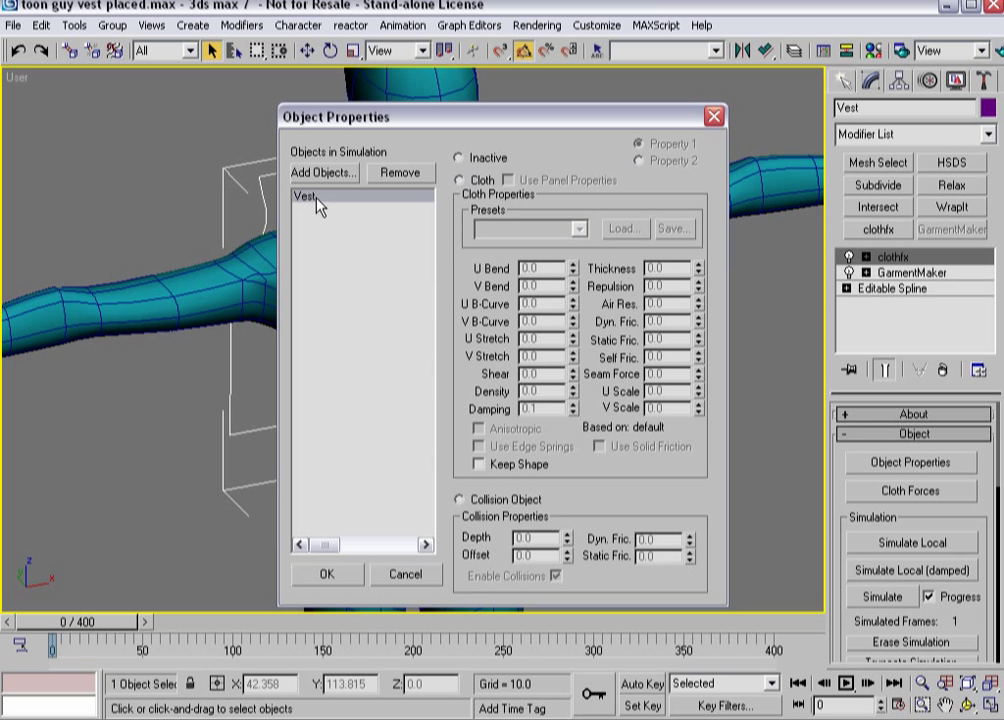
{"action": "left_click", "coordinate": [578, 229]}
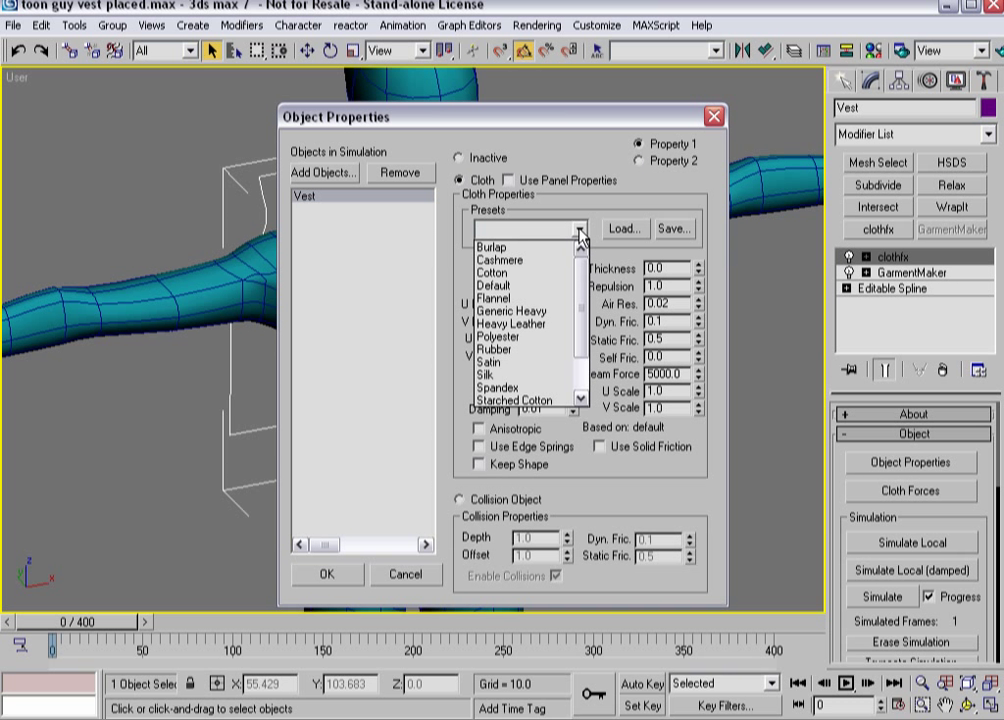
{"action": "left_click", "coordinate": [493, 285]}
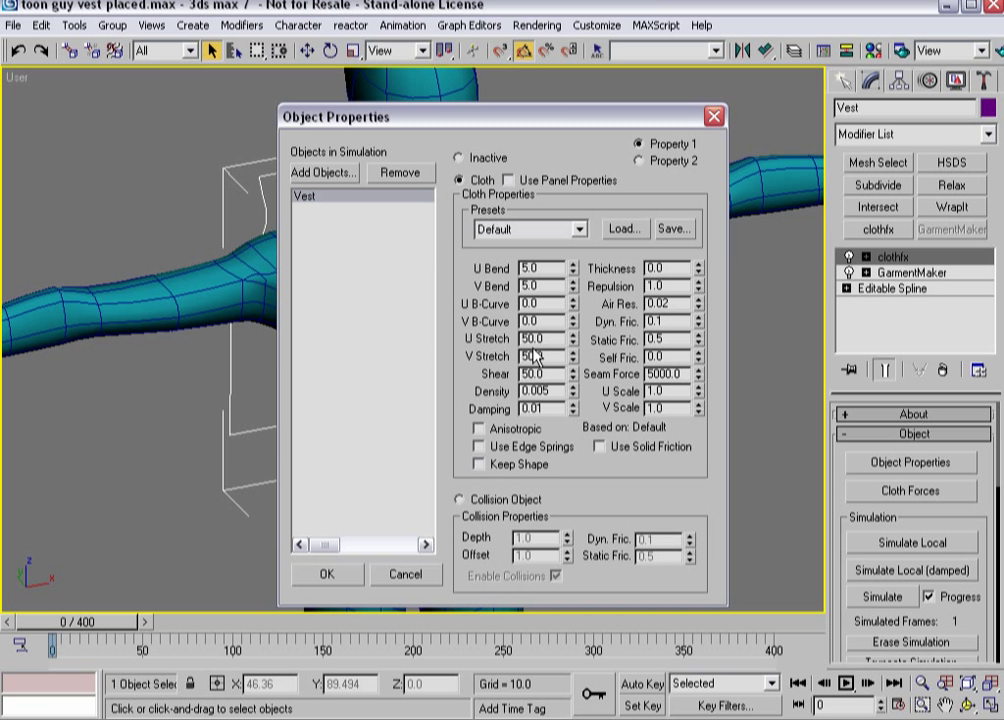
{"action": "left_click", "coordinate": [324, 173]}
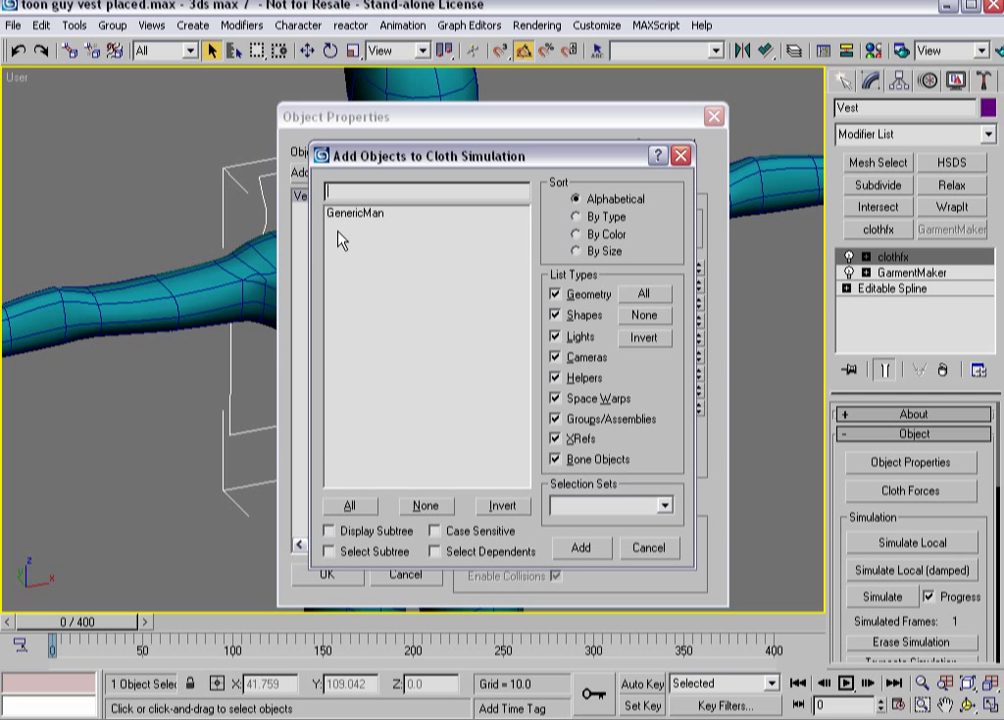
{"action": "left_click", "coordinate": [581, 547]}
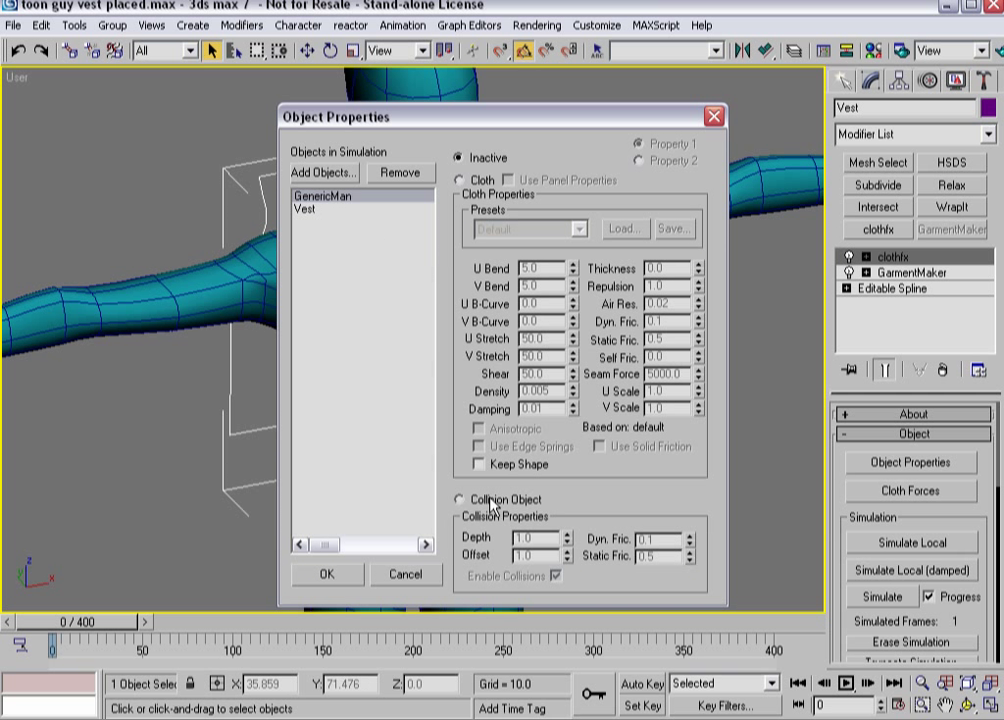
{"action": "left_click", "coordinate": [458, 499]}
{"action": "type", "text": "1.5"}
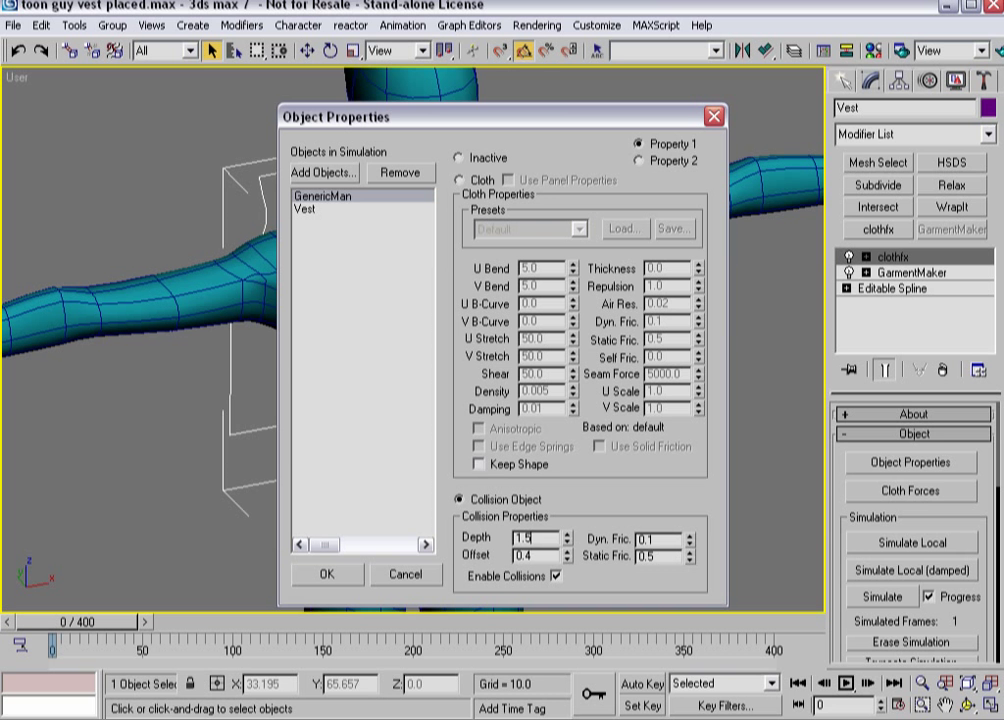
{"action": "left_click", "coordinate": [327, 573]}
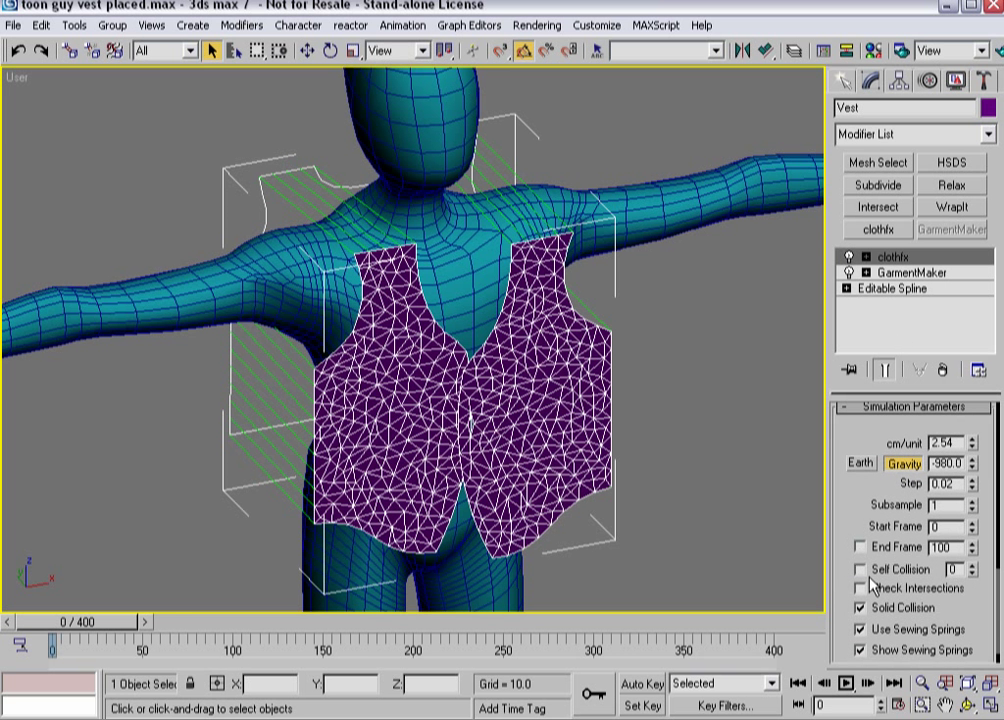
Run Simulate Local from the clothfx Simulation group to drape the vest
{"action": "left_click", "coordinate": [861, 588]}
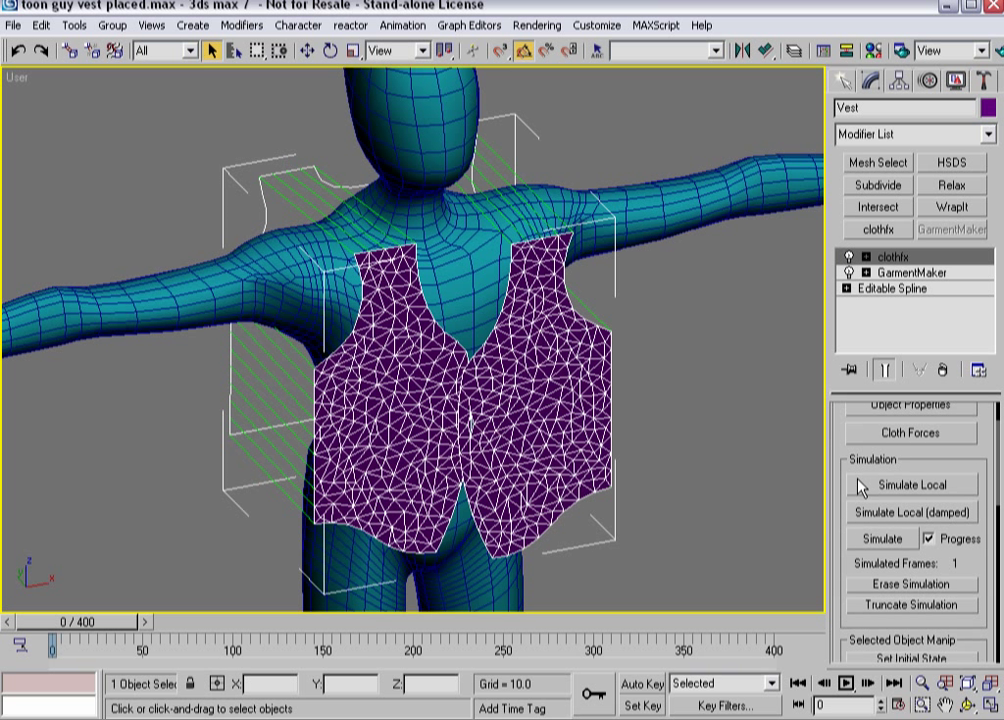
{"action": "left_click", "coordinate": [910, 484]}
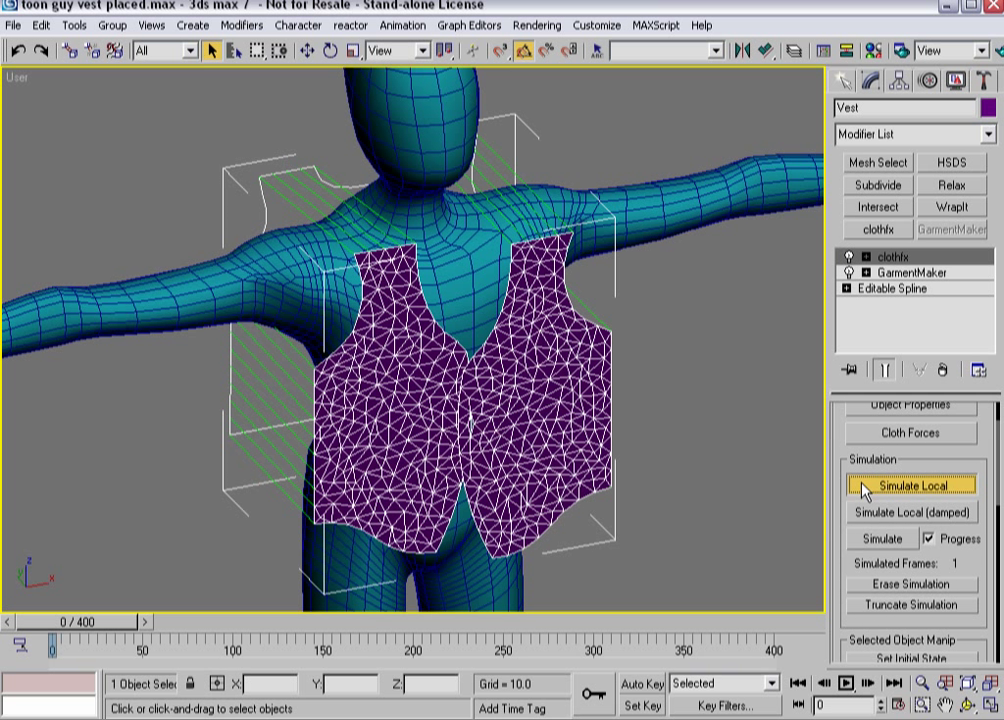
Stop the local simulation once the front panels separate, then Reset State to the flat vest
{"action": "left_click", "coordinate": [908, 484]}
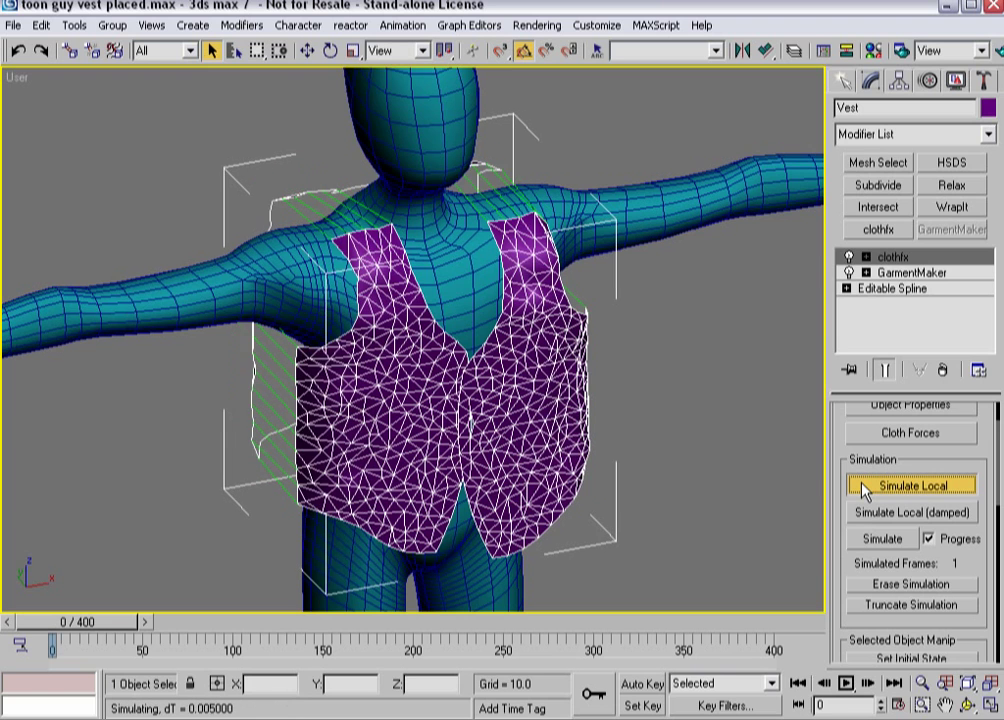
{"action": "left_click", "coordinate": [909, 485]}
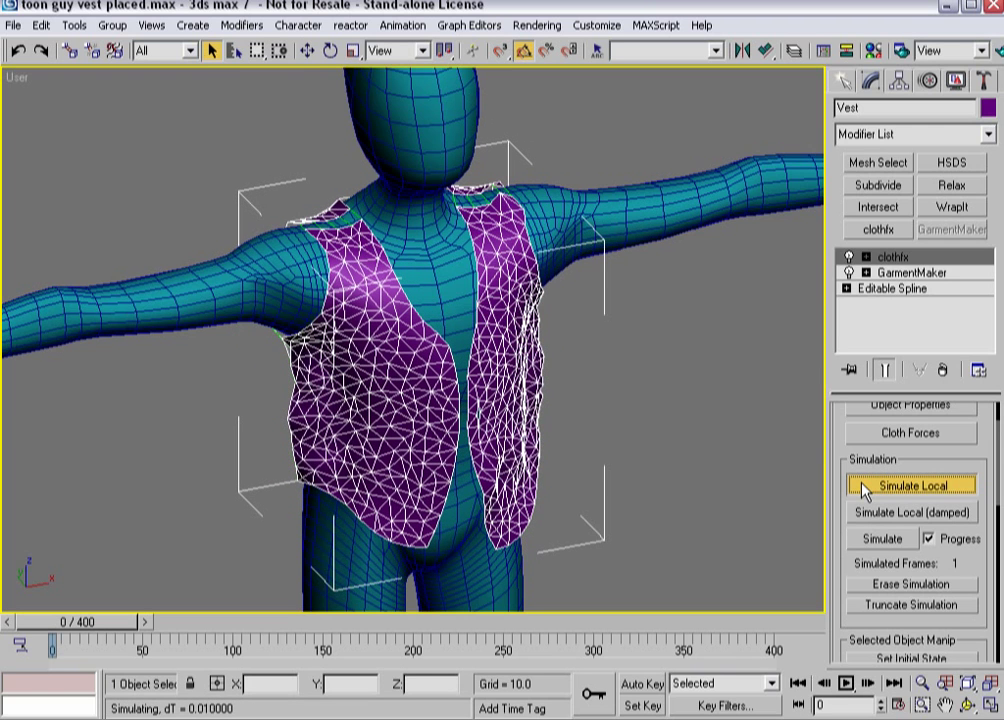
{"action": "left_click", "coordinate": [909, 484]}
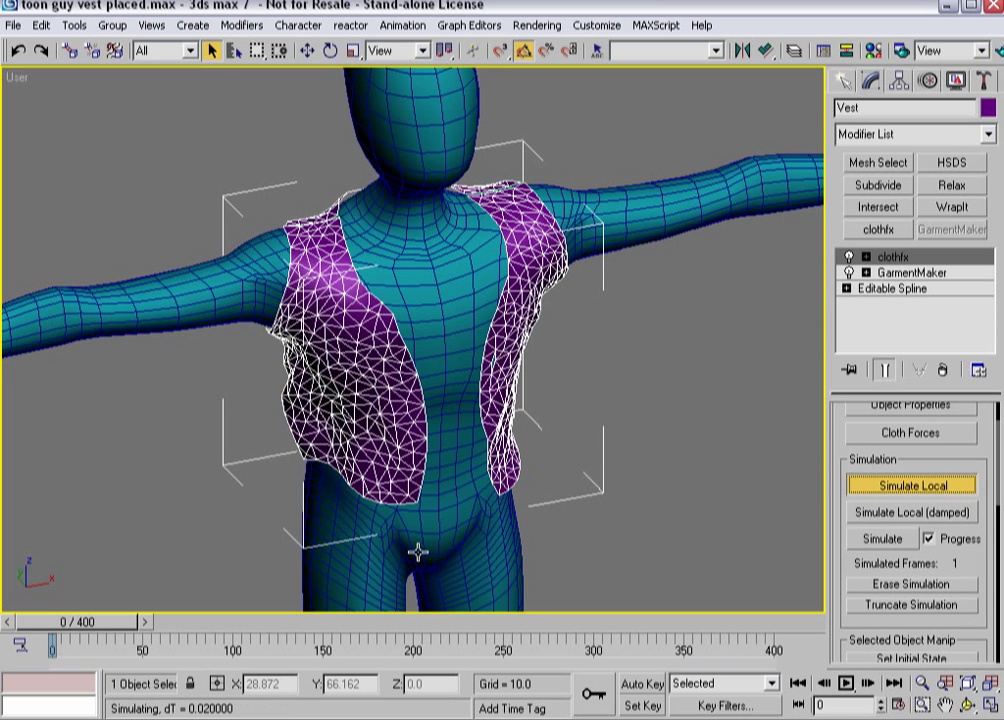
{"action": "left_click", "coordinate": [907, 484]}
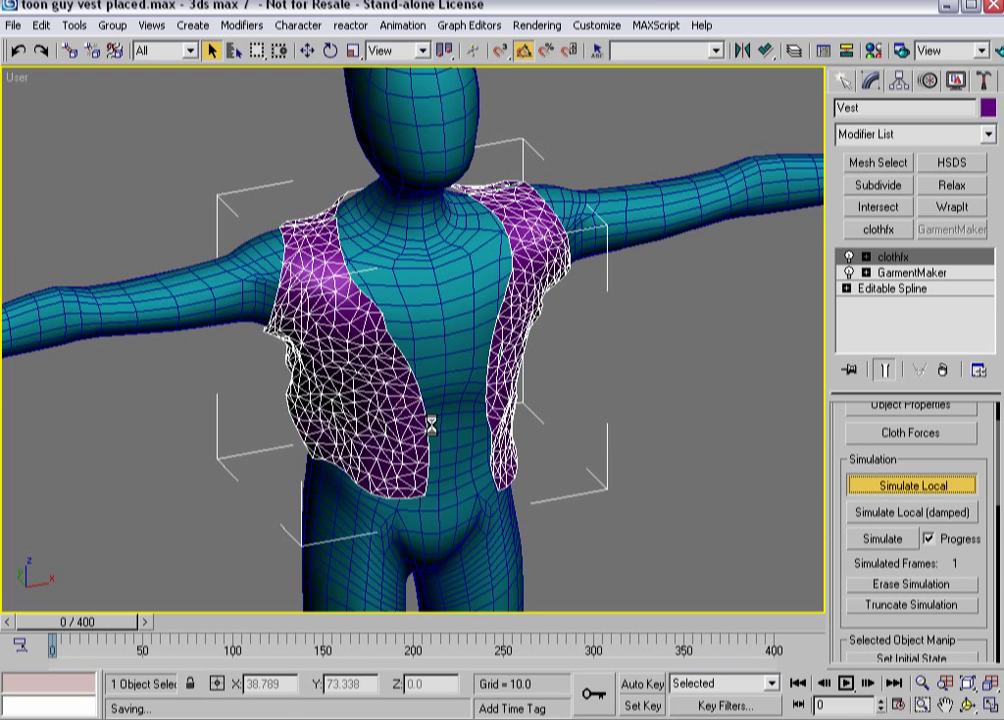
{"action": "left_click", "coordinate": [909, 484]}
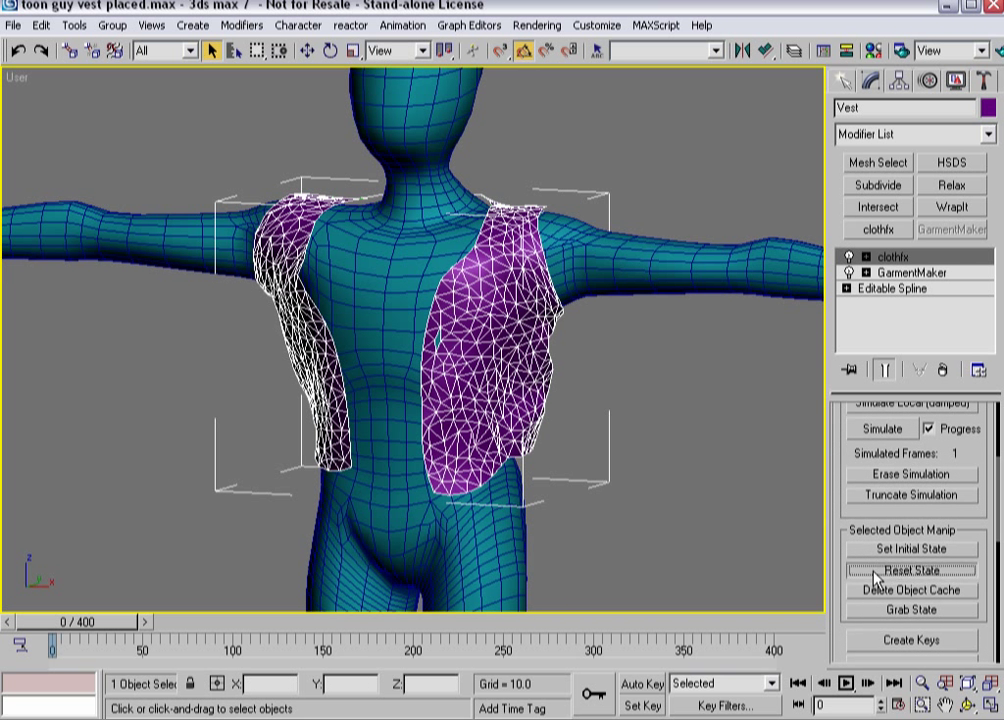
{"action": "left_click", "coordinate": [910, 570]}
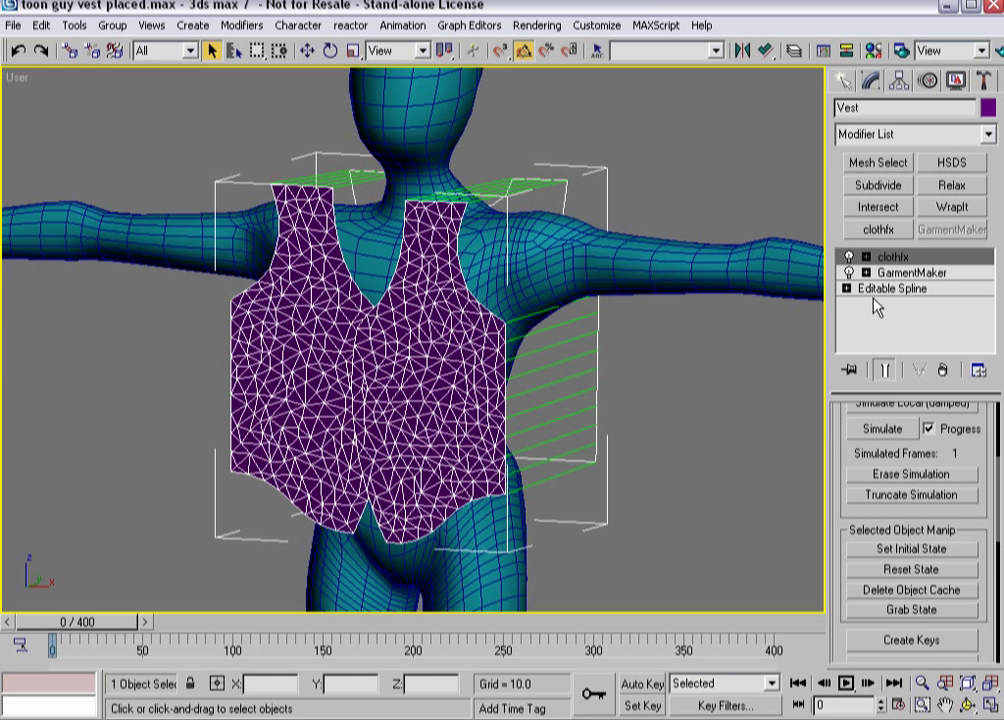
Group the overlapping front-panel vertices as BP_Overlap and assign the group as cloth to Vest
{"action": "left_click", "coordinate": [849, 257]}
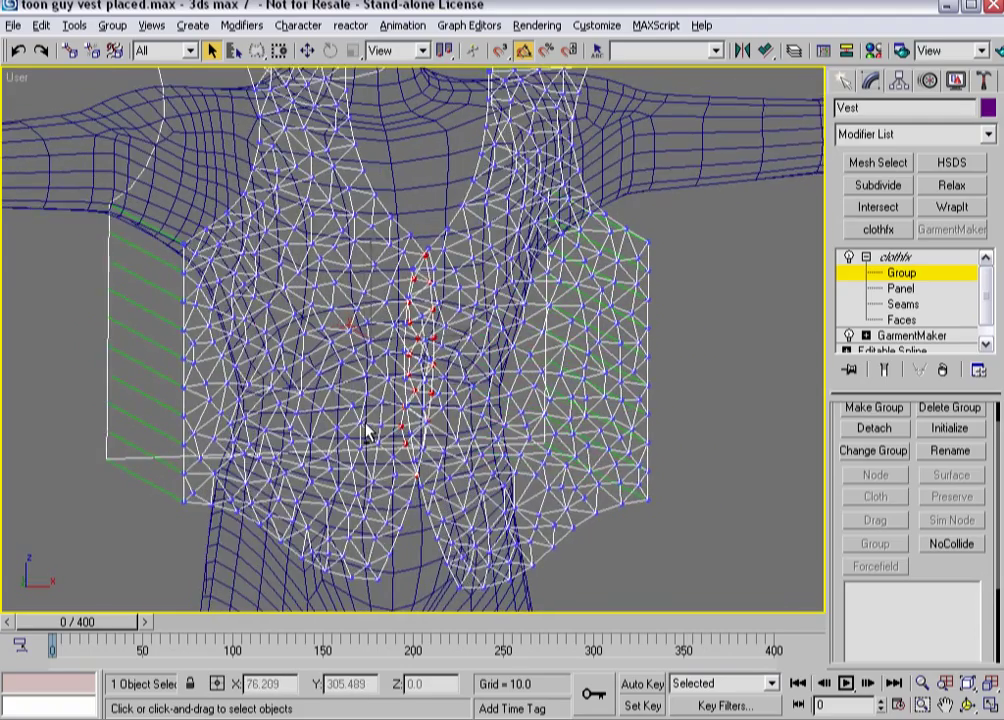
{"action": "left_click", "coordinate": [873, 408]}
{"action": "type", "text": "BP_"}
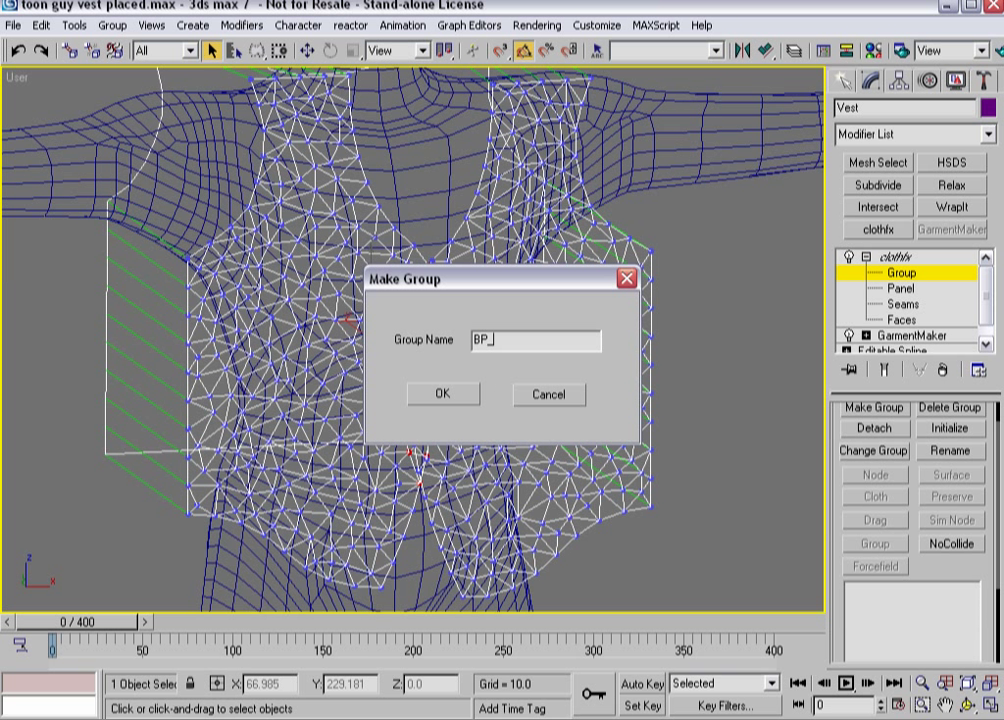
{"action": "type", "text": "Overlap"}
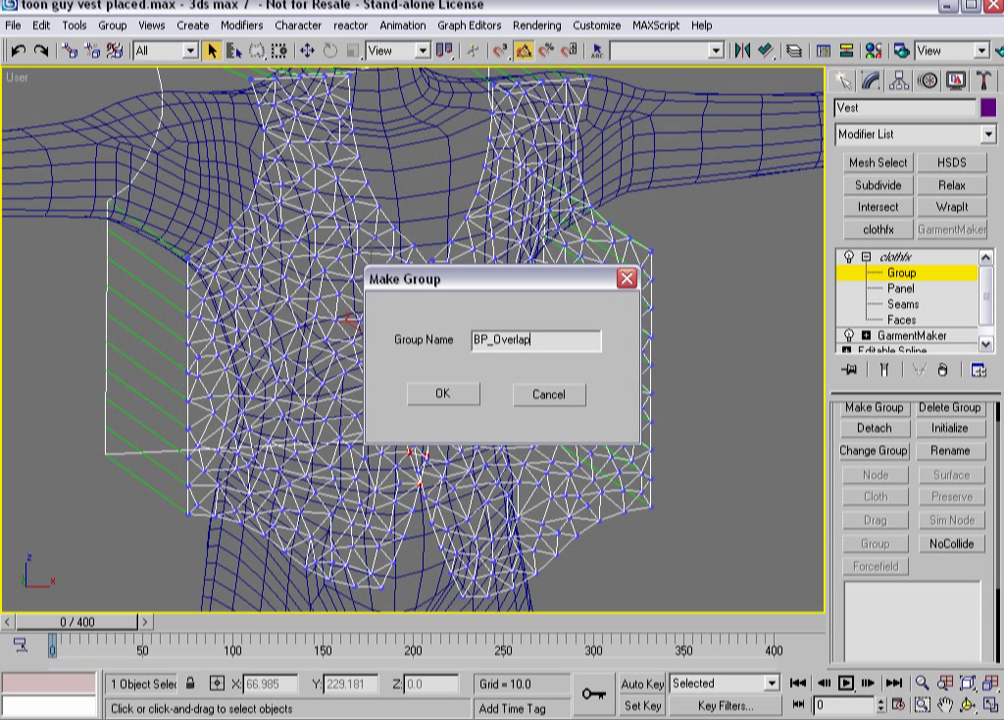
{"action": "left_click", "coordinate": [442, 394]}
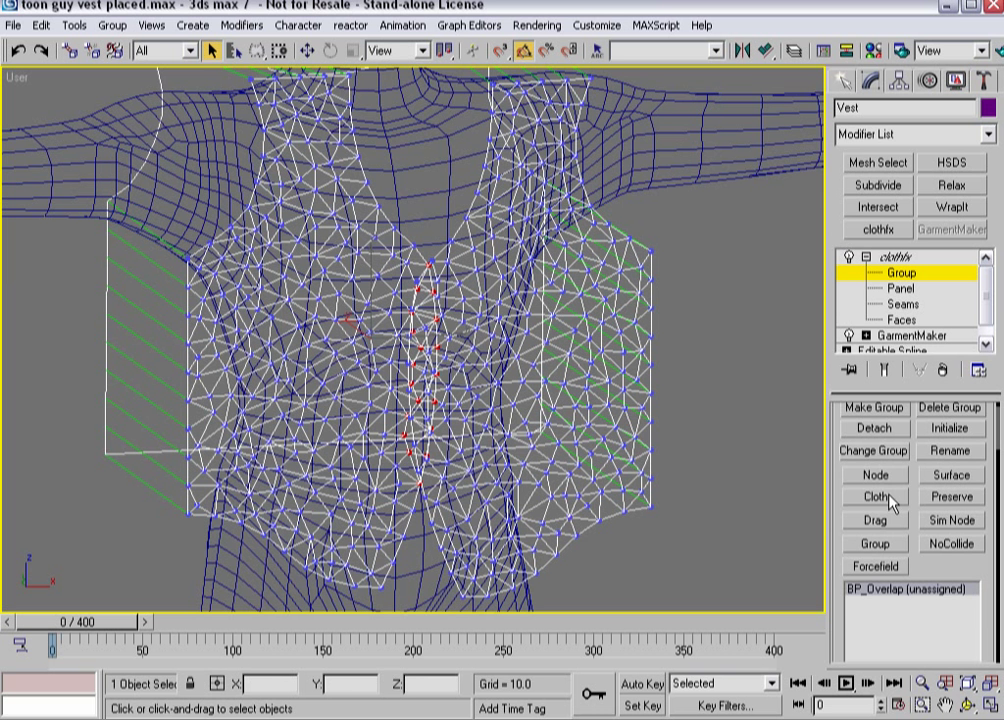
{"action": "left_click", "coordinate": [875, 497]}
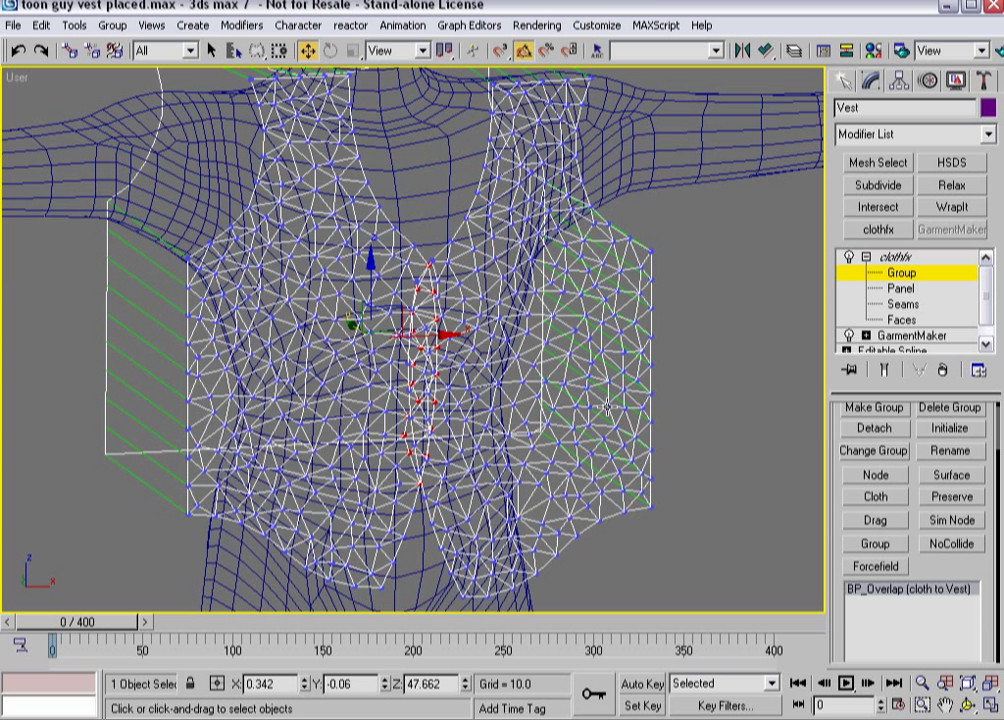
{"action": "mouse_move", "coordinate": [770, 470]}
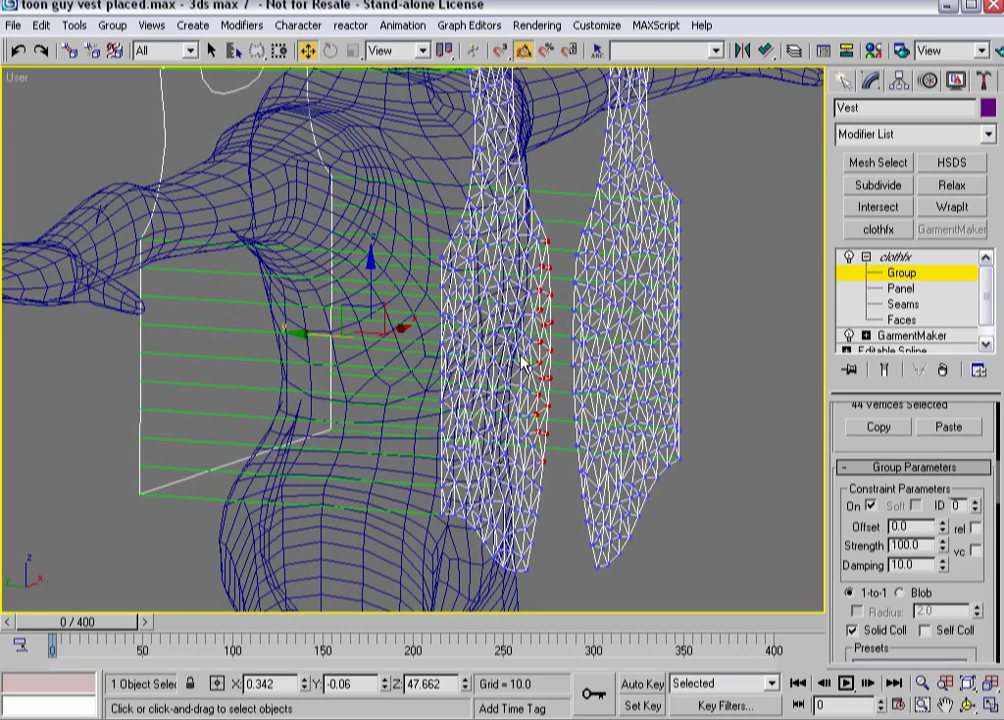
{"action": "mouse_move", "coordinate": [575, 332]}
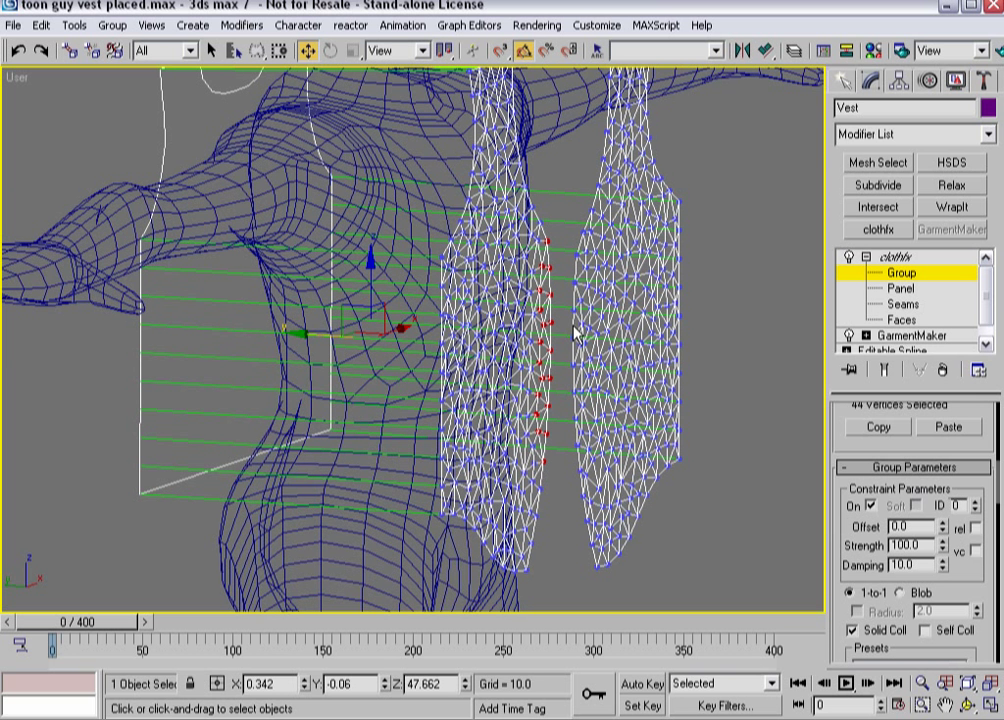
{"action": "mouse_move", "coordinate": [590, 247]}
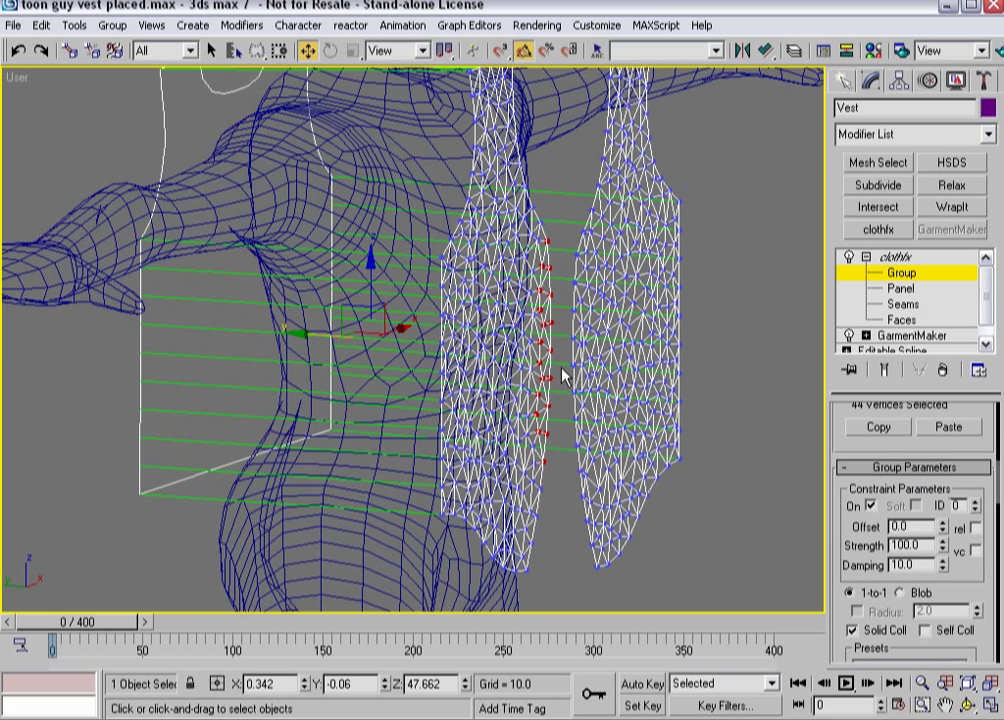
{"action": "mouse_move", "coordinate": [610, 435]}
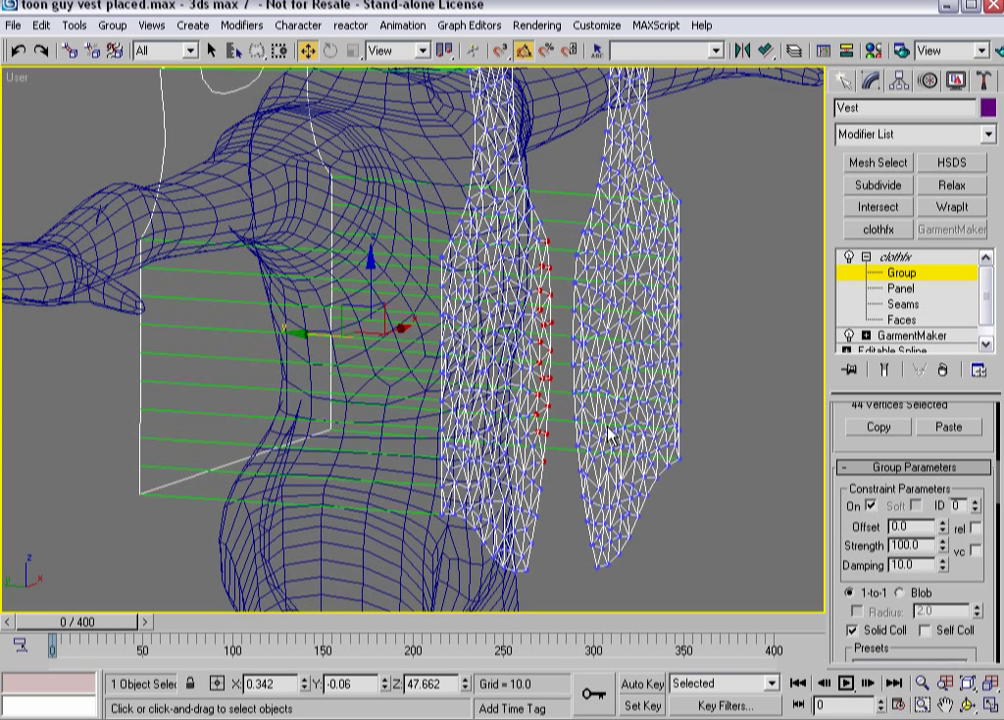
{"action": "mouse_move", "coordinate": [615, 370]}
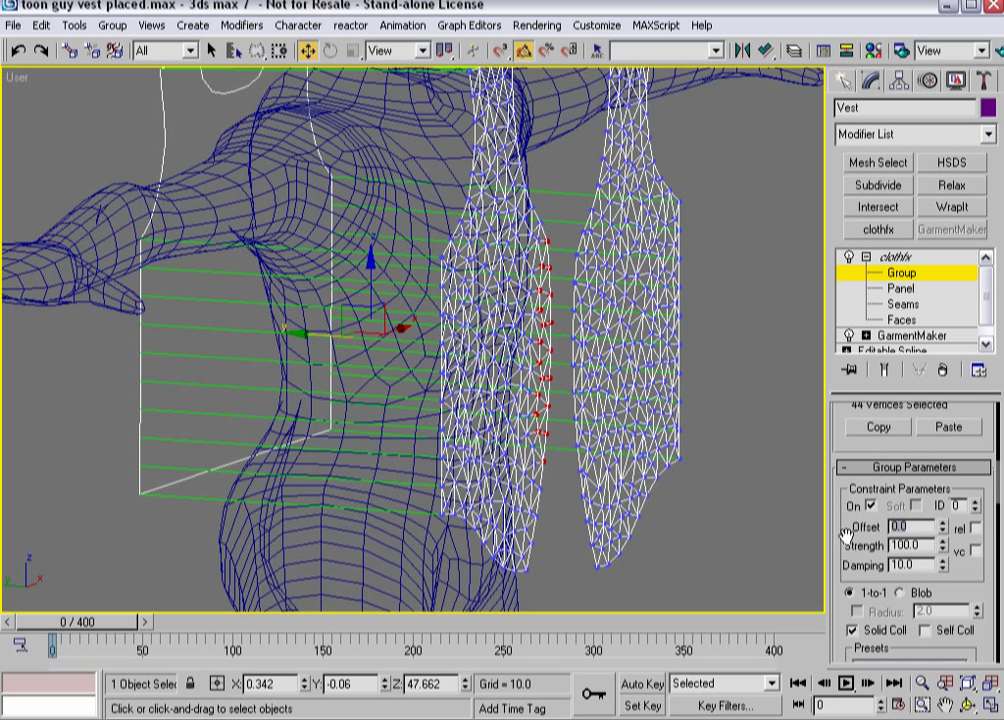
Replace the BP_Overlap constraint offset value and return to the clothfx object level
{"action": "triple_click", "coordinate": [905, 525]}
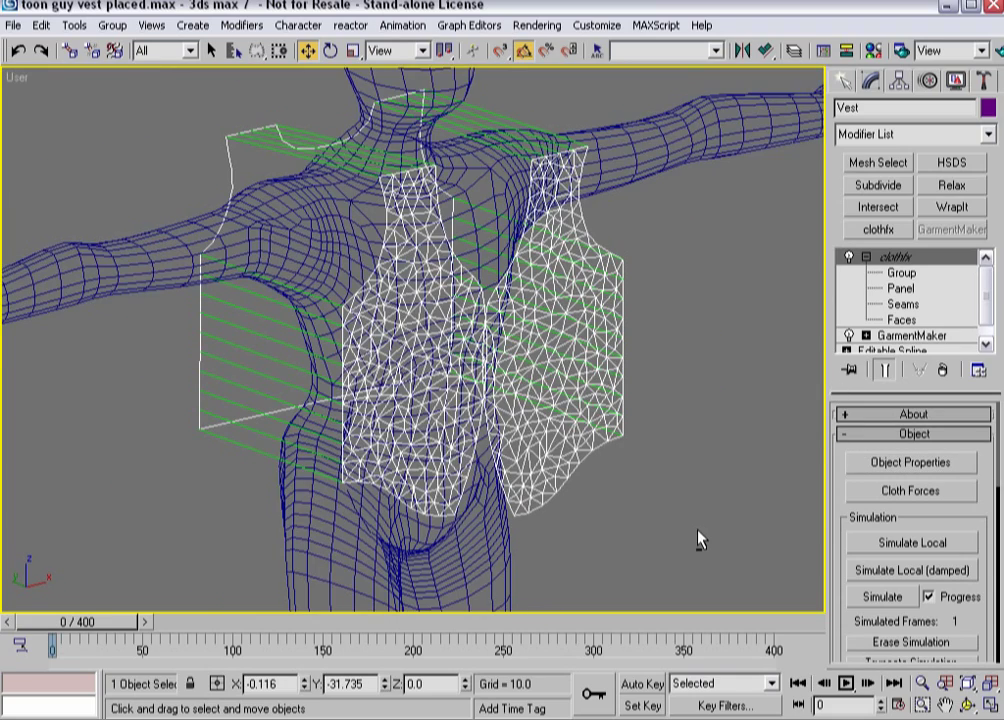
{"action": "left_click", "coordinate": [910, 541]}
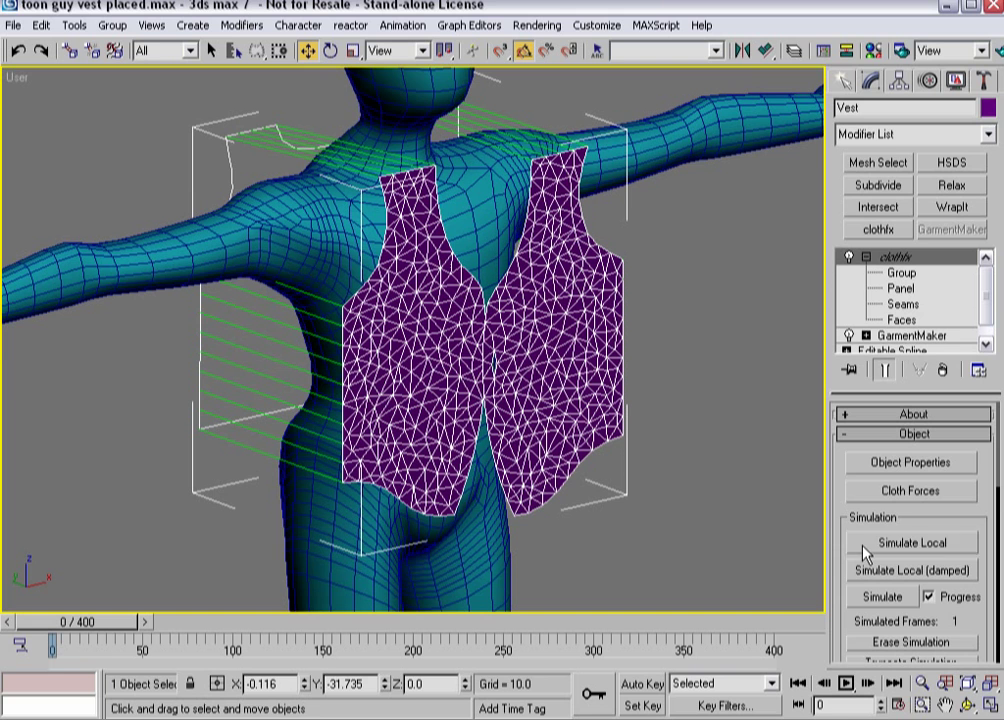
Run a local cloth simulation of the vest, then stop it and reset the panels flat
{"action": "left_click", "coordinate": [909, 542]}
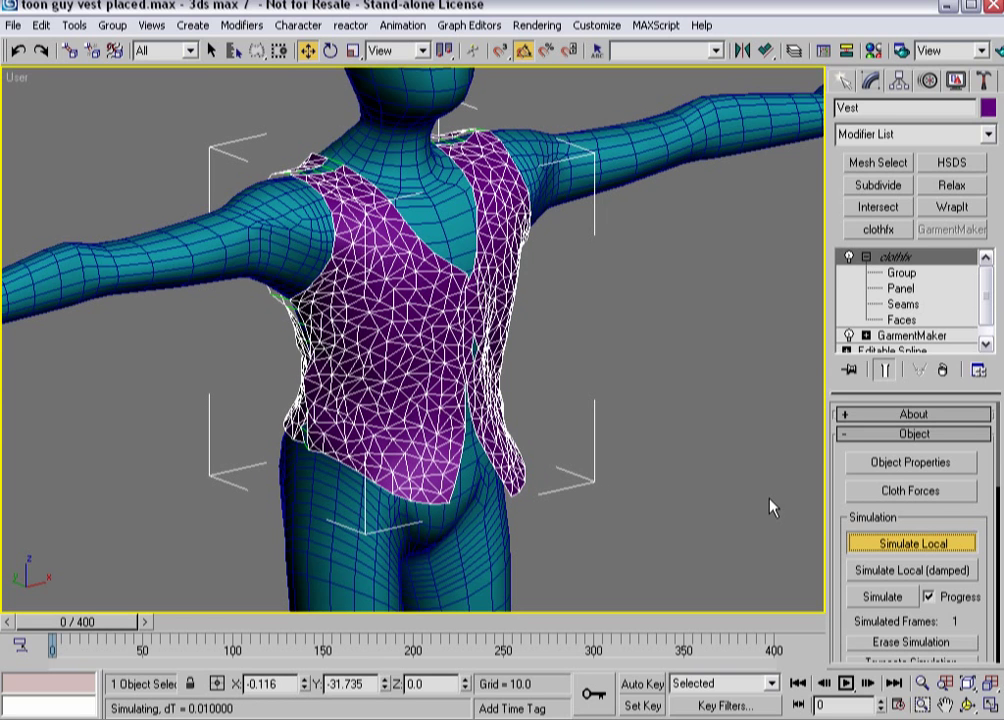
{"action": "left_click", "coordinate": [909, 543]}
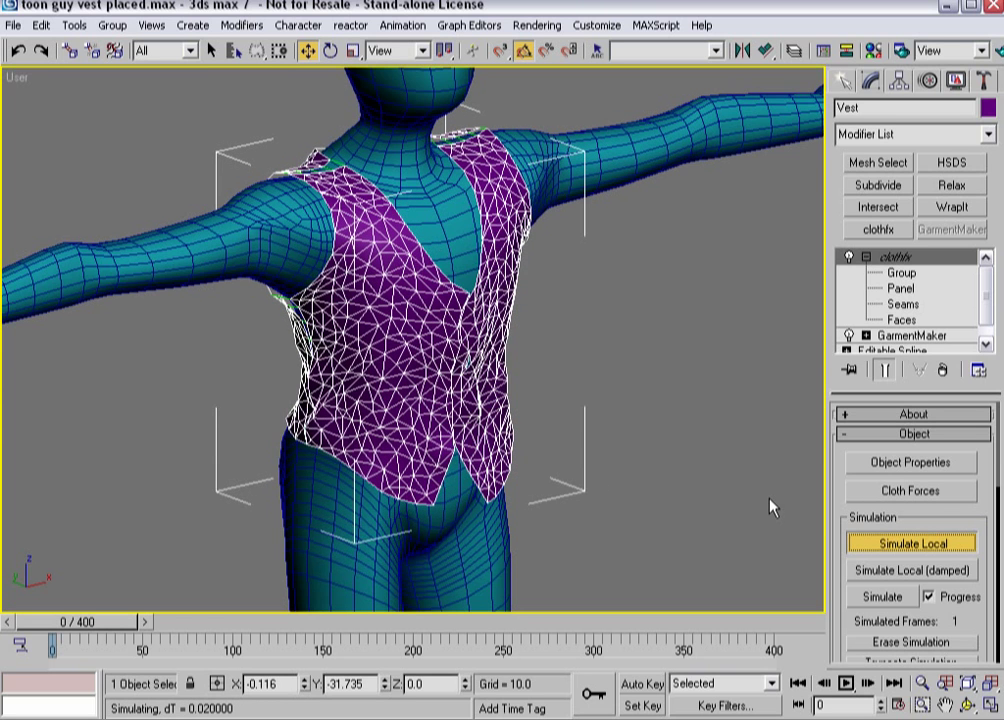
{"action": "left_click", "coordinate": [909, 543]}
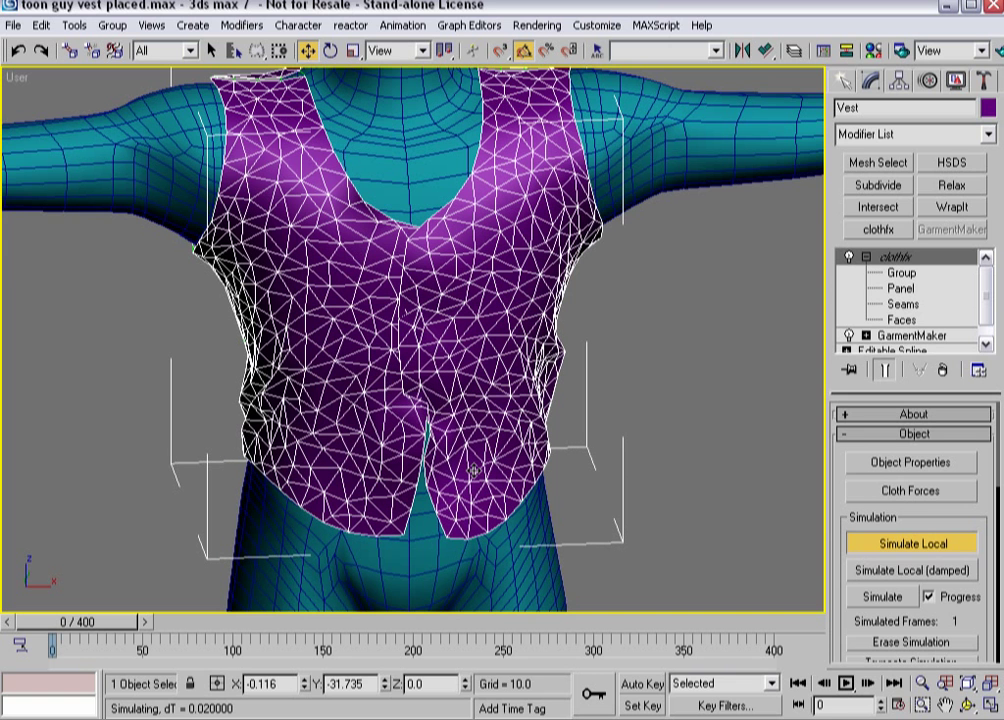
{"action": "left_click", "coordinate": [910, 543]}
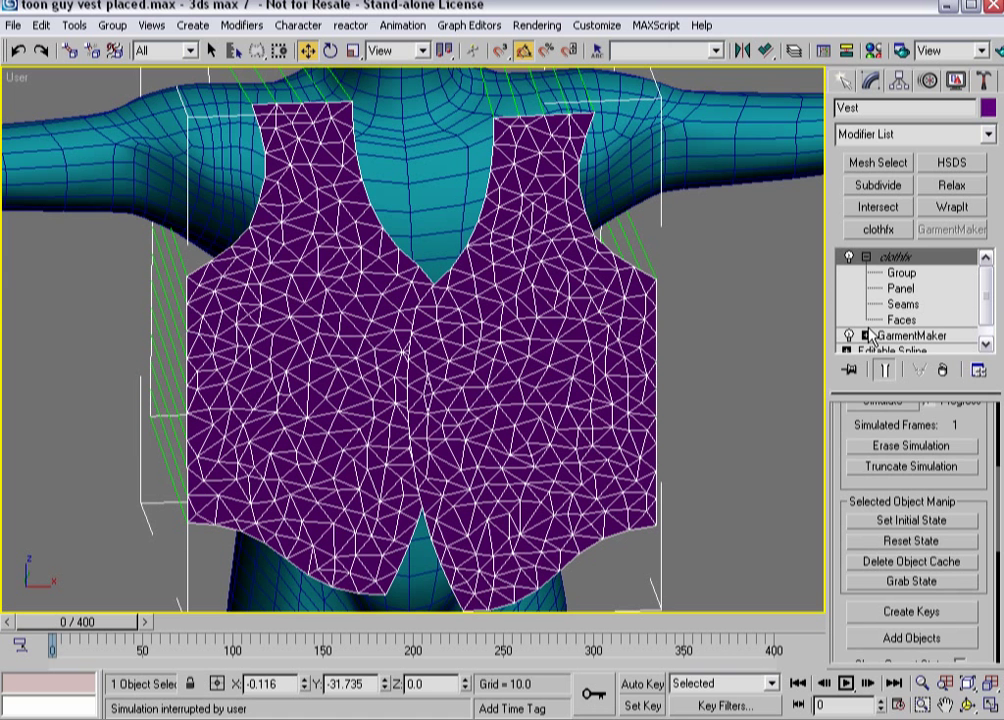
Set the front-edge group constraint to offset -0.5, strength 10 and damping 25
{"action": "left_click", "coordinate": [898, 272]}
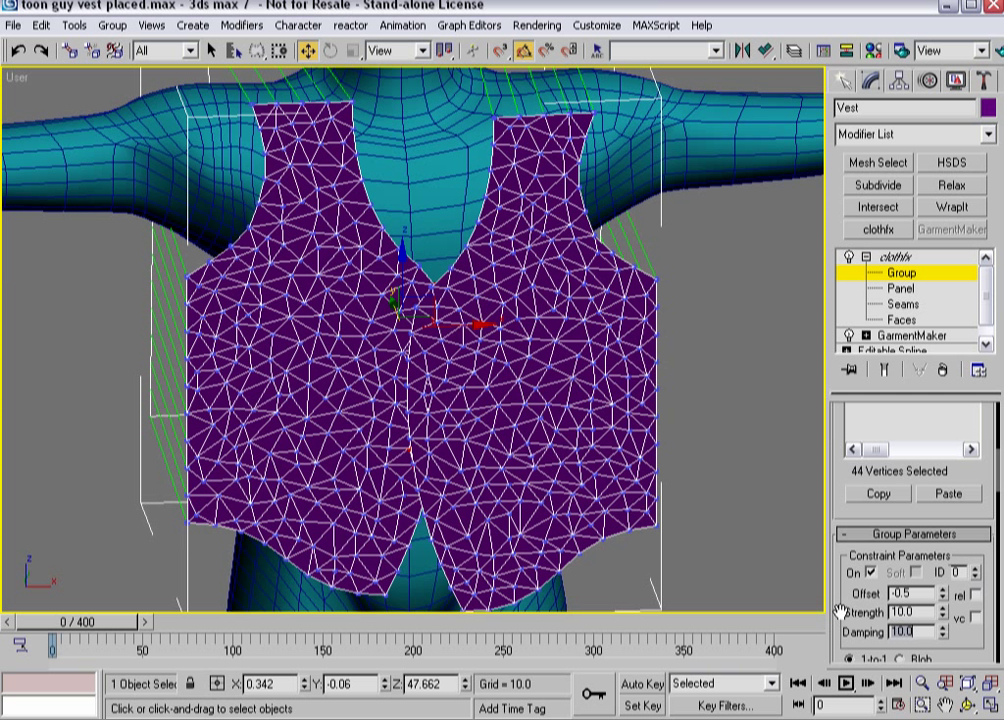
{"action": "type", "text": "25.0"}
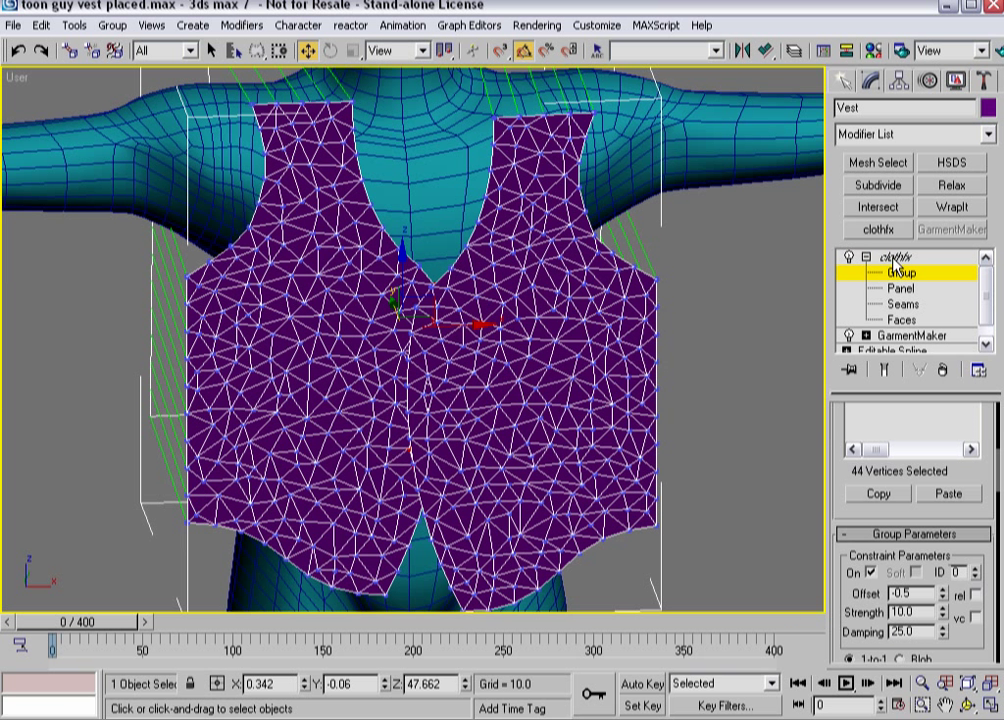
{"action": "left_click", "coordinate": [890, 256]}
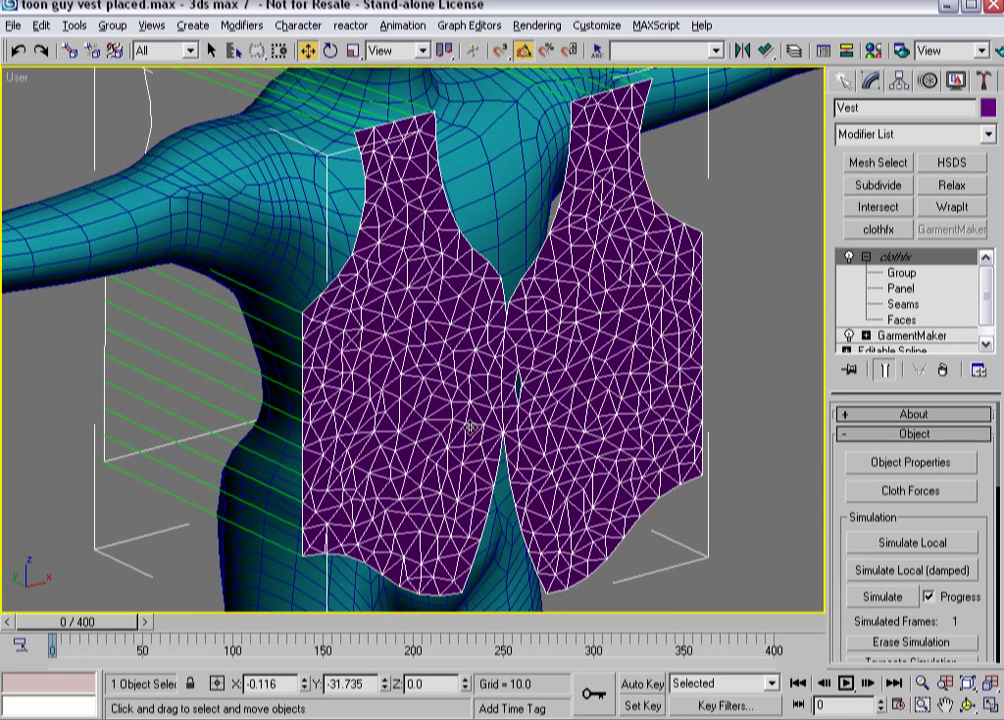
Simulate the vest locally until it drapes the torso with front panels meeting, then stop
{"action": "left_click", "coordinate": [911, 542]}
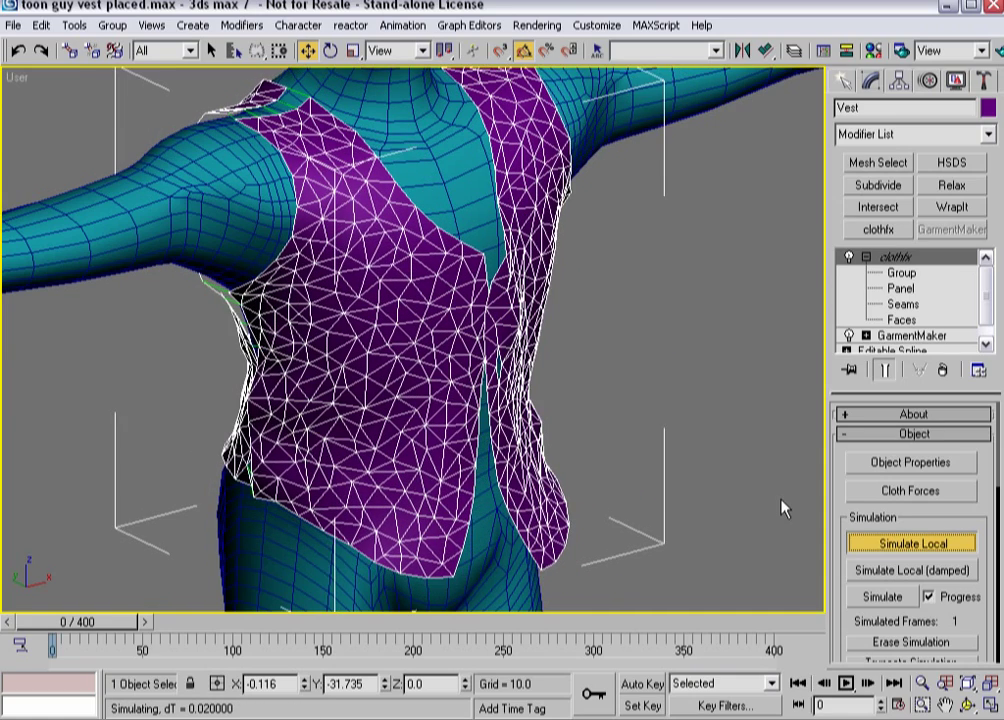
{"action": "left_click", "coordinate": [910, 542]}
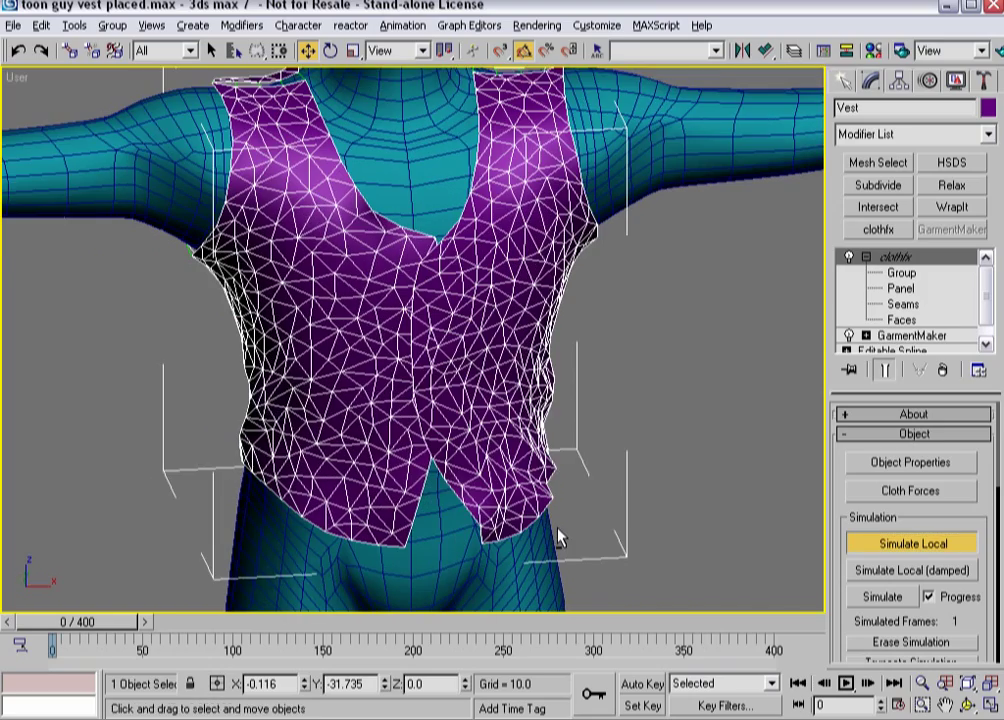
{"action": "left_click", "coordinate": [910, 543]}
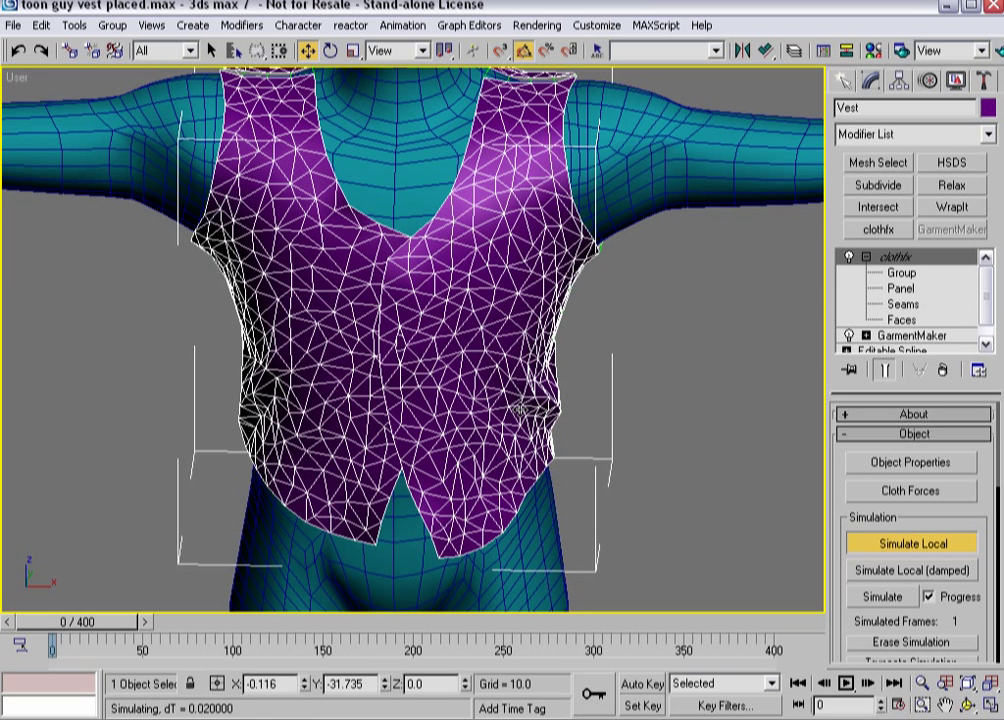
{"action": "left_click", "coordinate": [910, 542]}
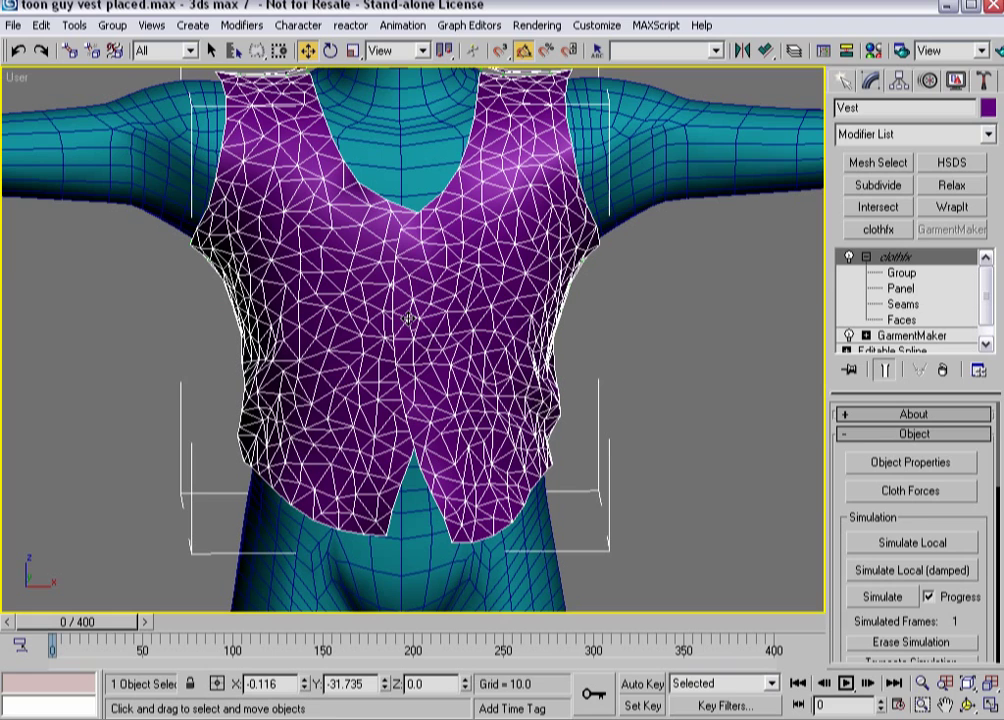
Create an empty vertex group named FP_ButtonVert on the draped vest
{"action": "left_click", "coordinate": [900, 272]}
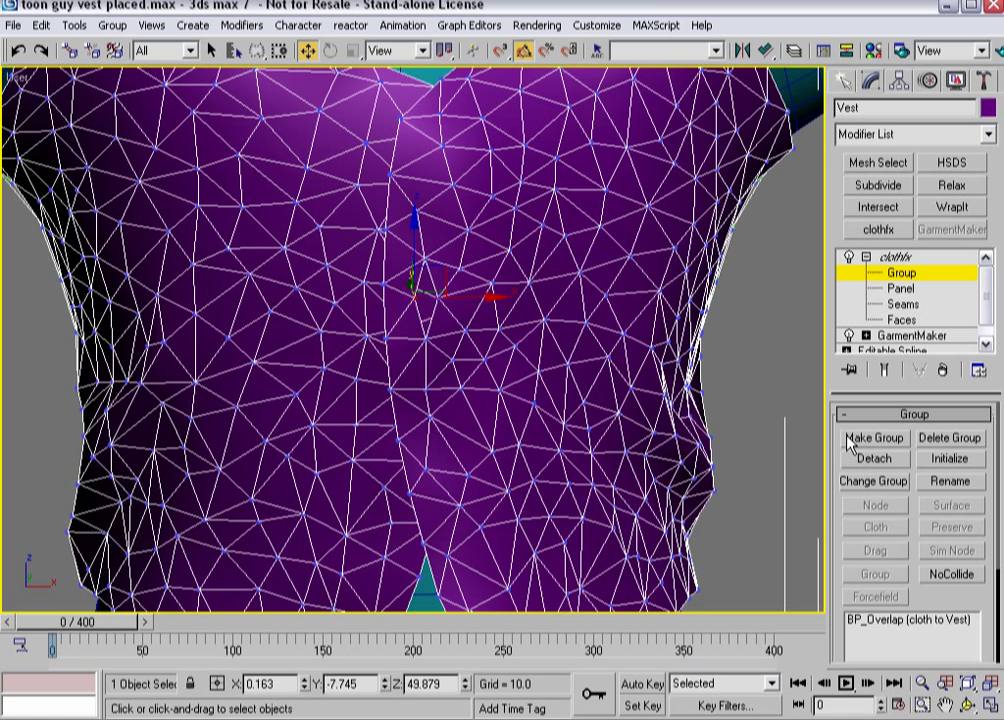
{"action": "left_click", "coordinate": [873, 438]}
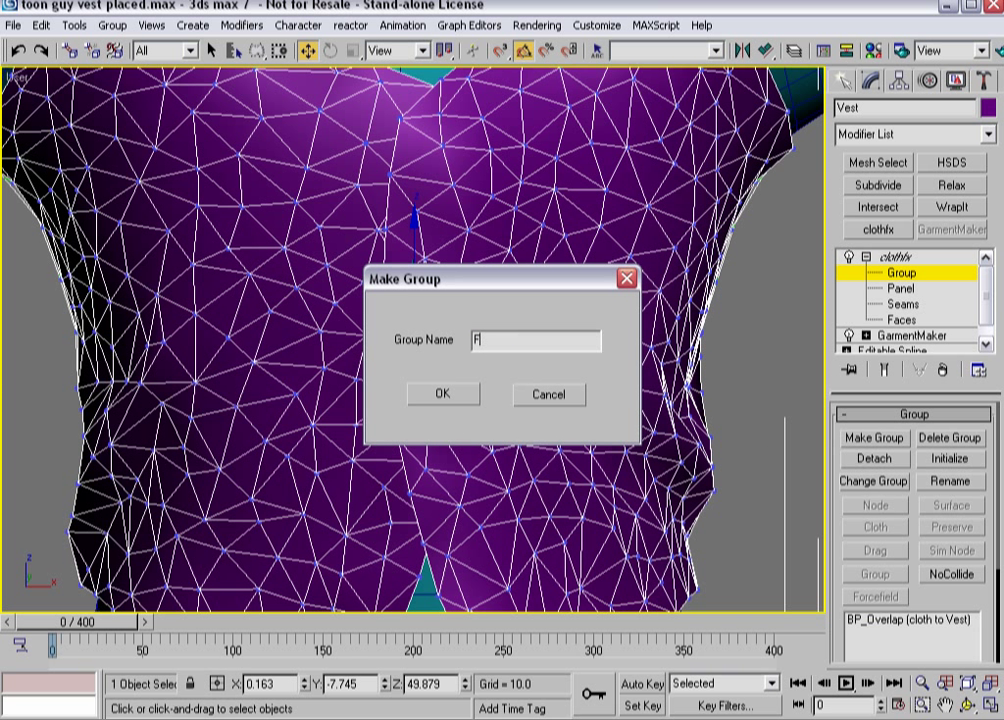
{"action": "type", "text": "P_Butt"}
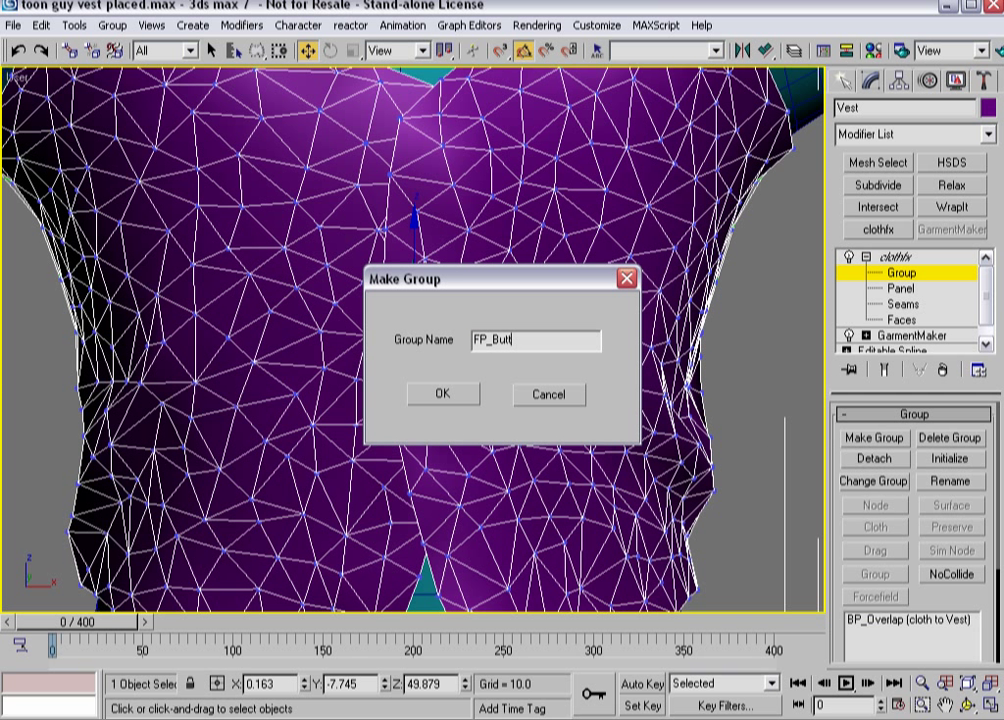
{"action": "type", "text": "onVert"}
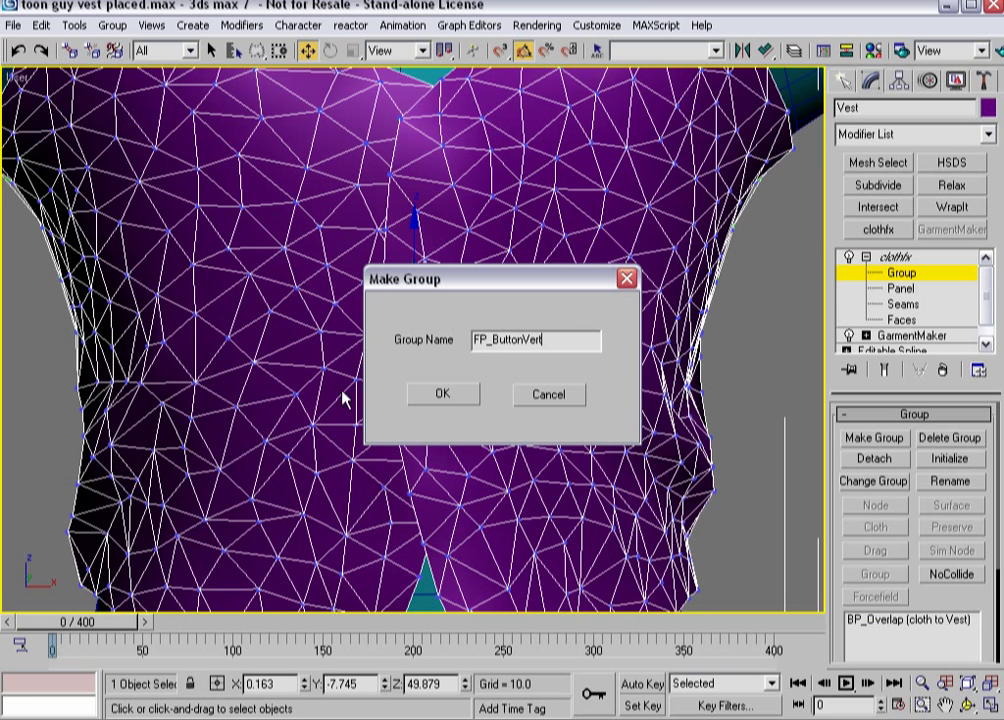
{"action": "left_click", "coordinate": [442, 393]}
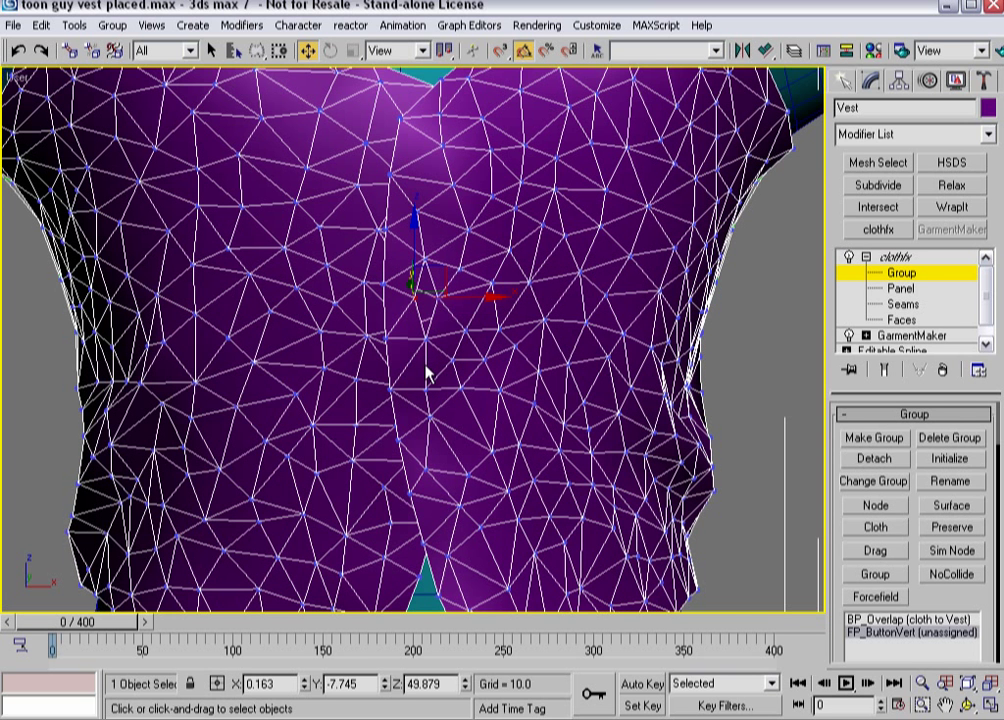